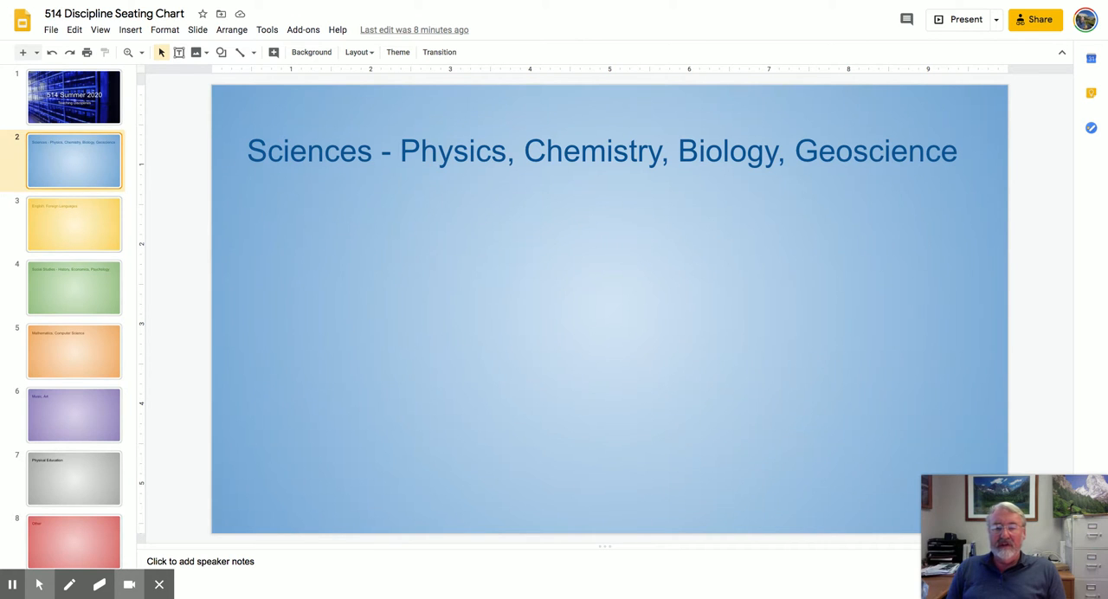
Step: Step through the English, Social Studies, Mathematics, Music, PE and Other slides, then return to Sciences
left_click(73, 224)
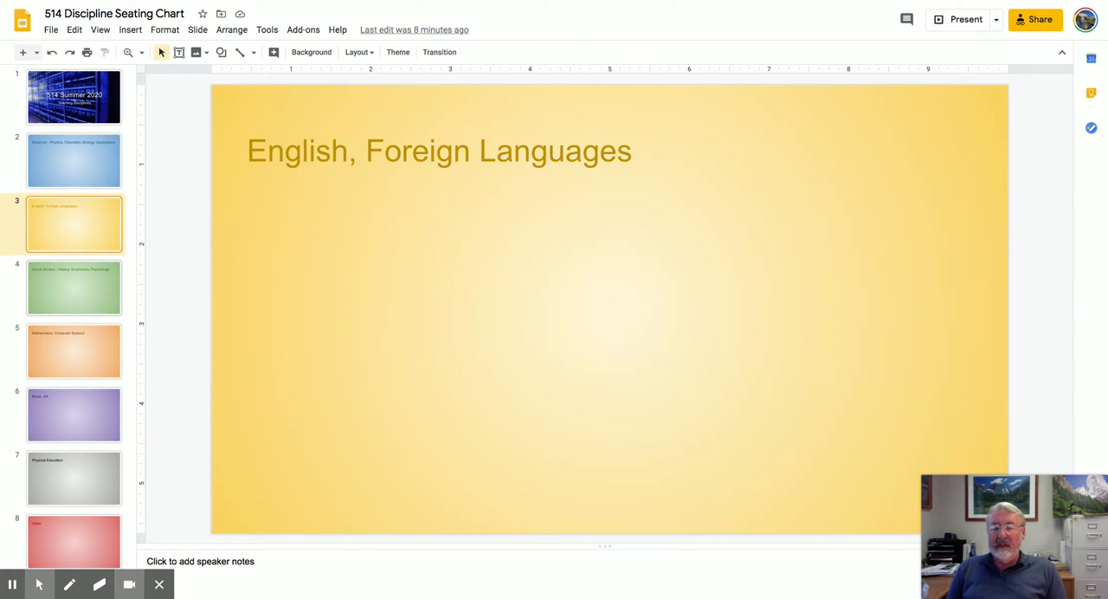
left_click(73, 286)
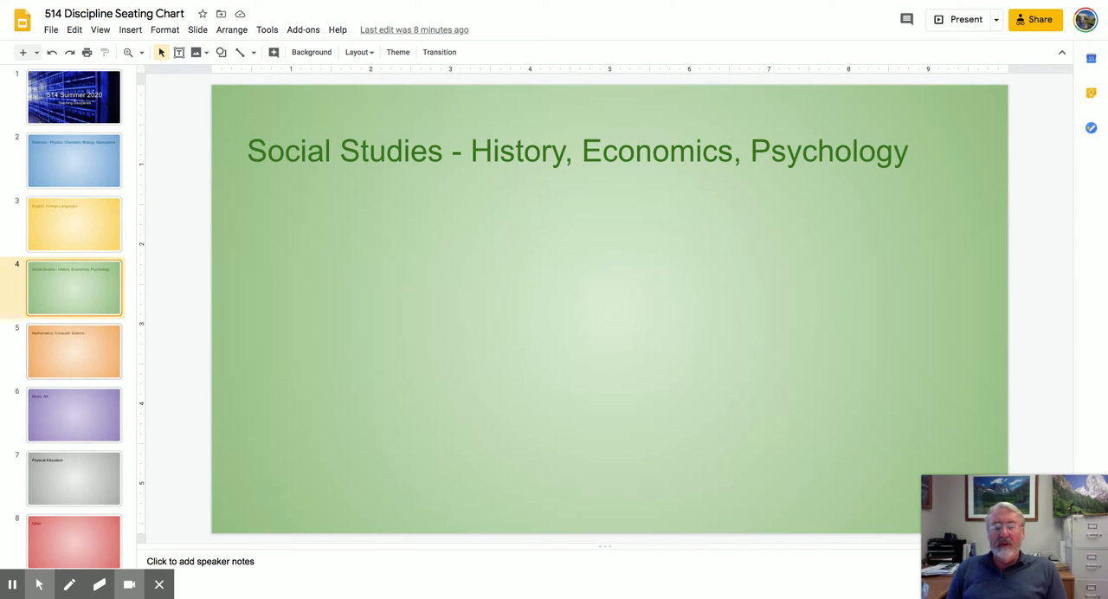
left_click(73, 350)
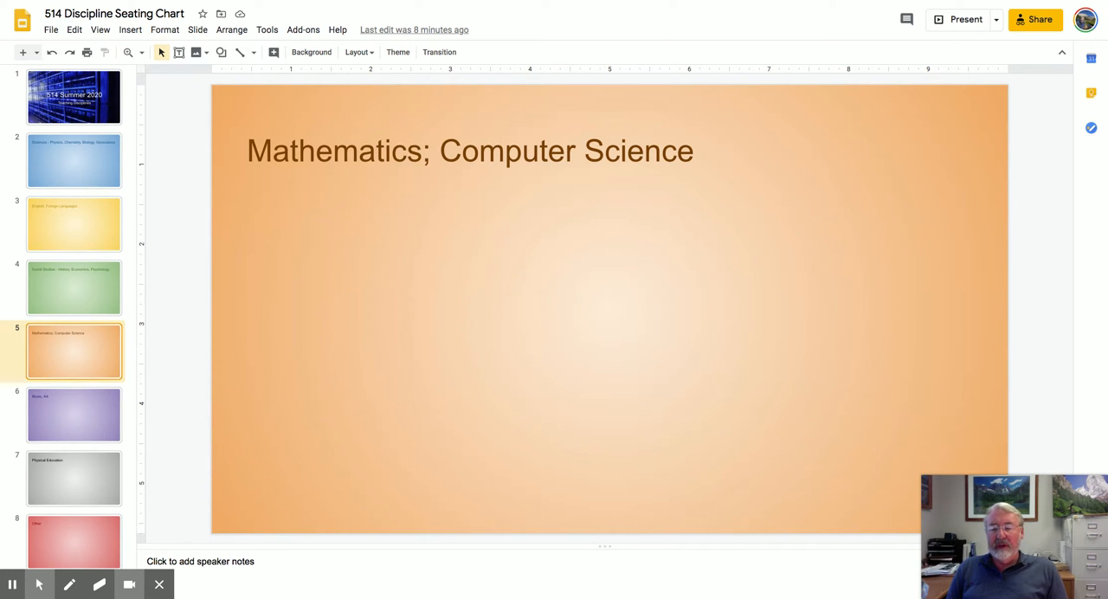
left_click(74, 414)
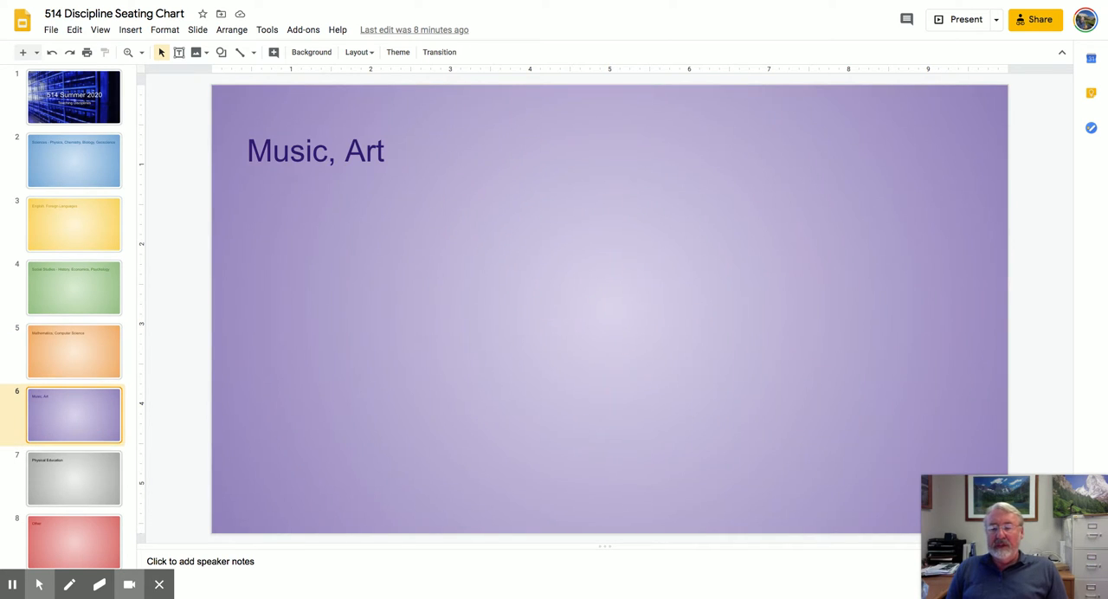
left_click(73, 478)
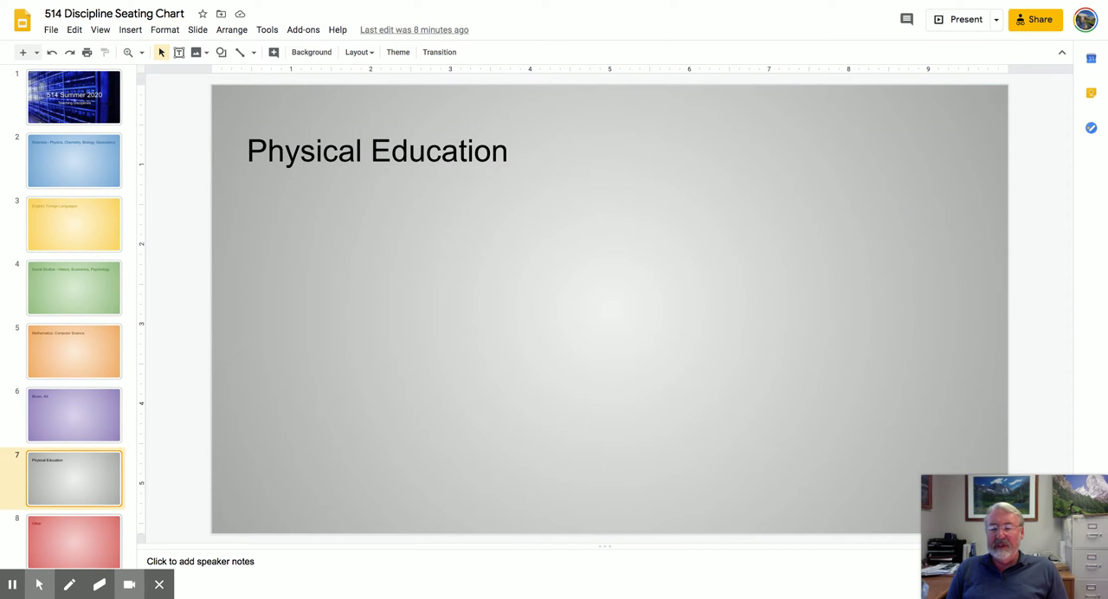
left_click(73, 541)
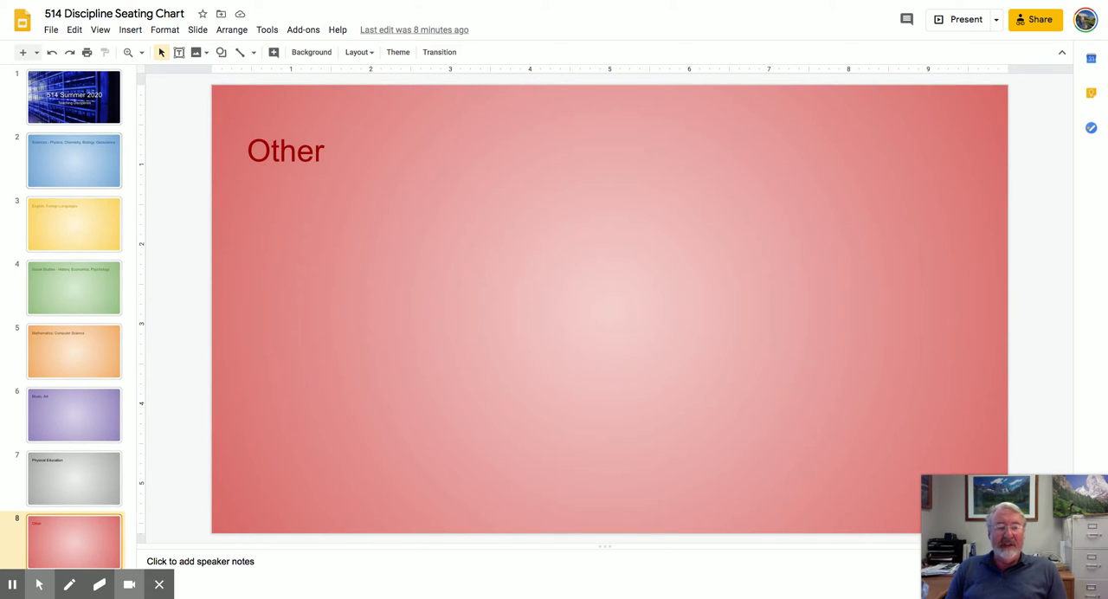
left_click(74, 159)
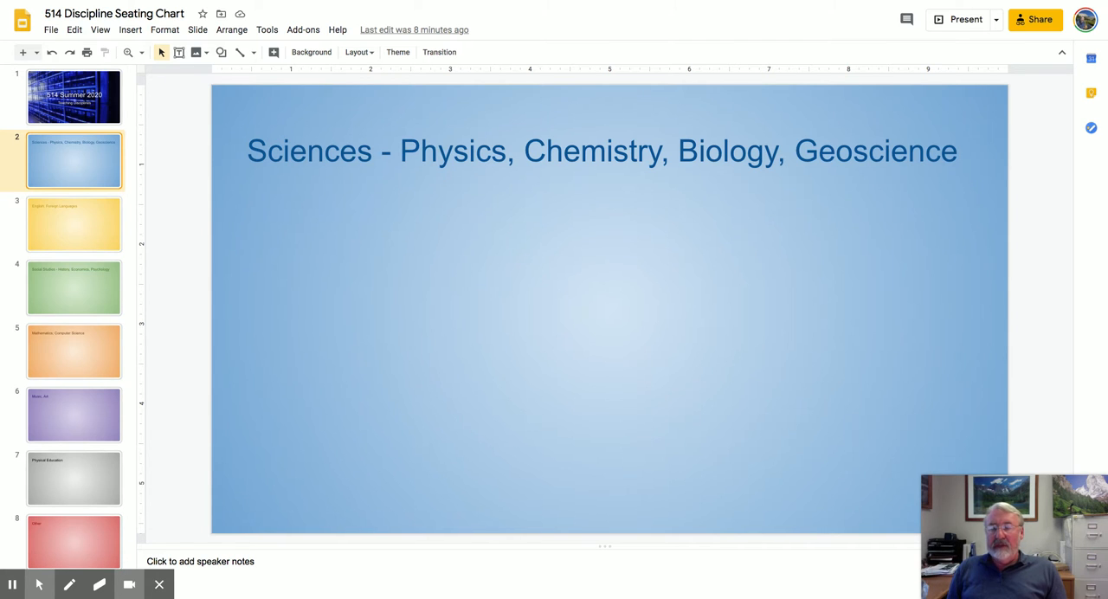
mouse_move(195, 52)
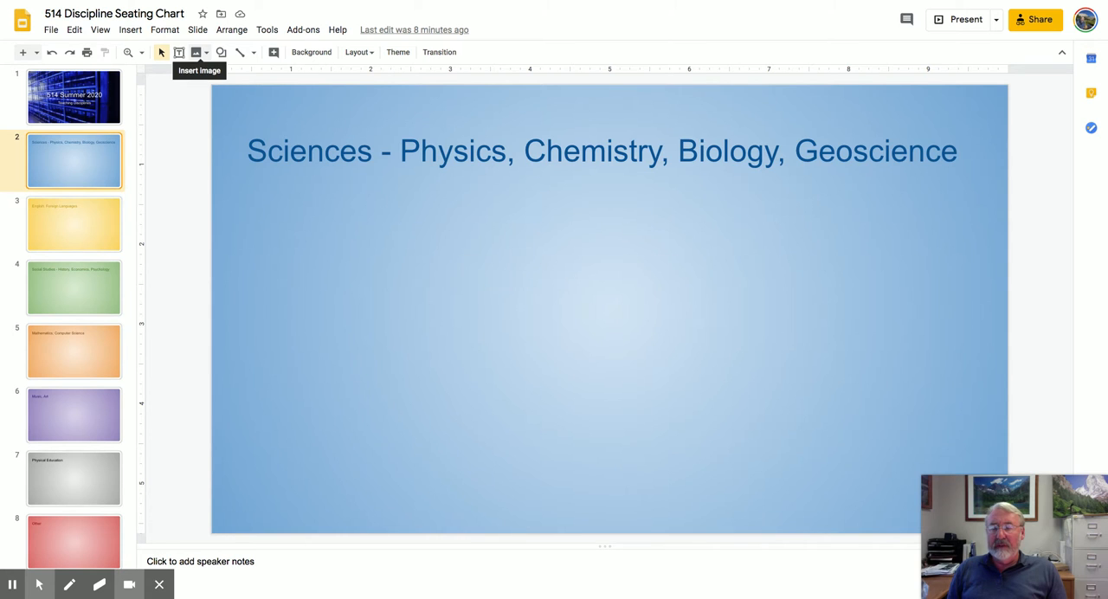
Step: Insert the jagged-mountain landscape photo onto the Sciences slide
left_click(196, 52)
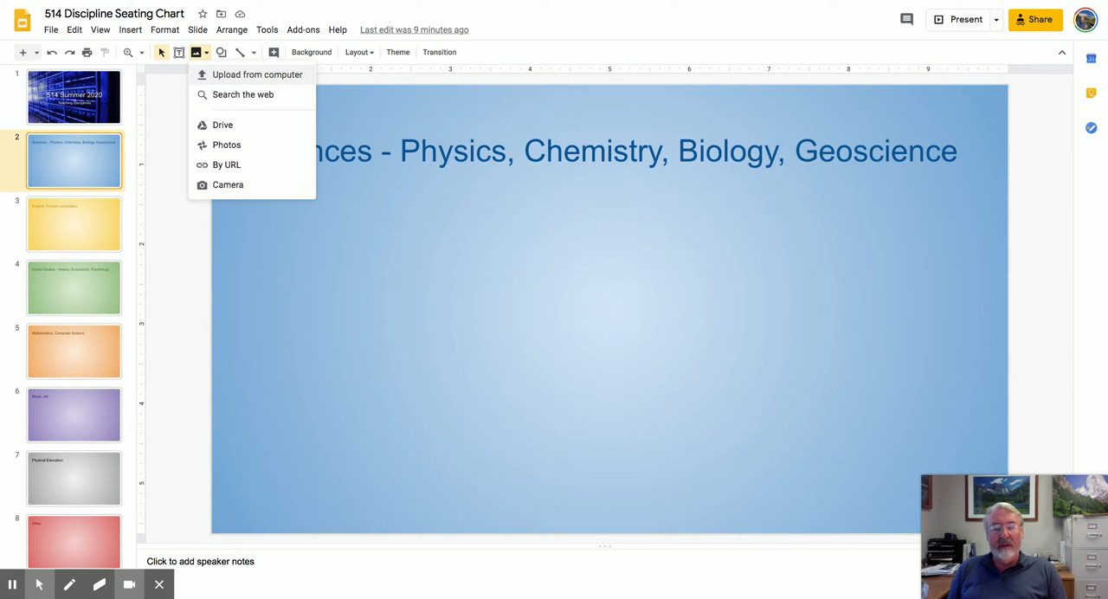
left_click(197, 52)
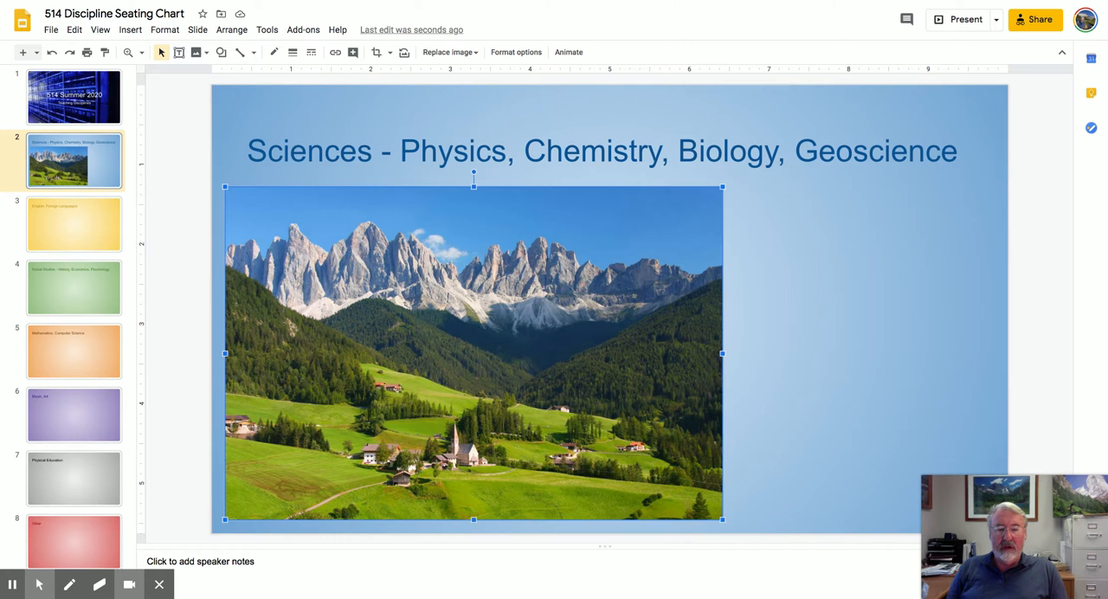
left_click(314, 349)
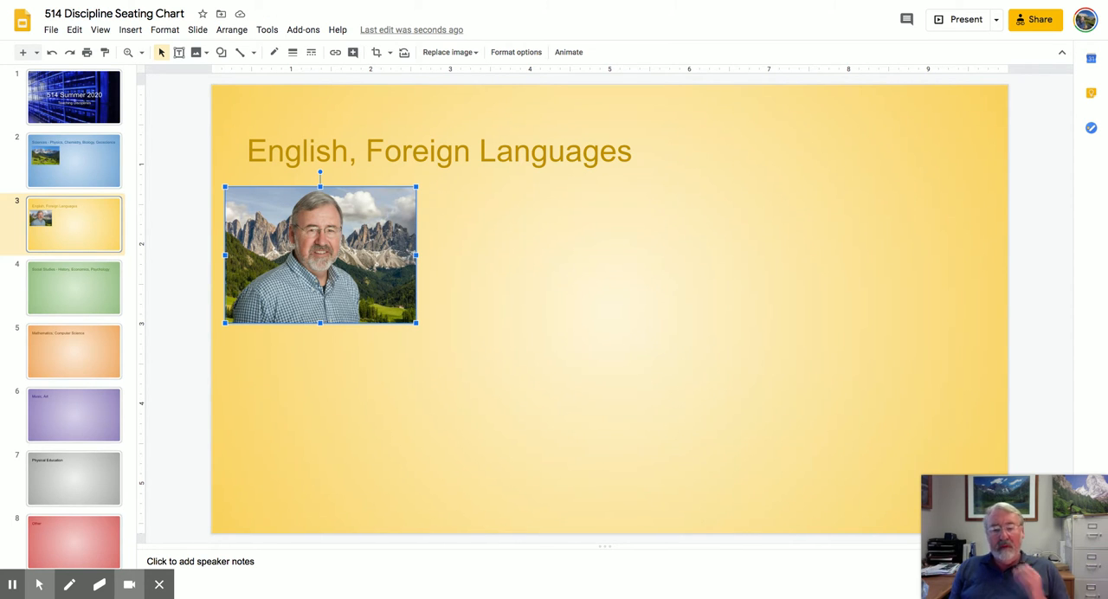
Step: Resize the portrait photo on the English, Foreign Languages slide by dragging its handles
left_click_drag(415, 325, 690, 519)
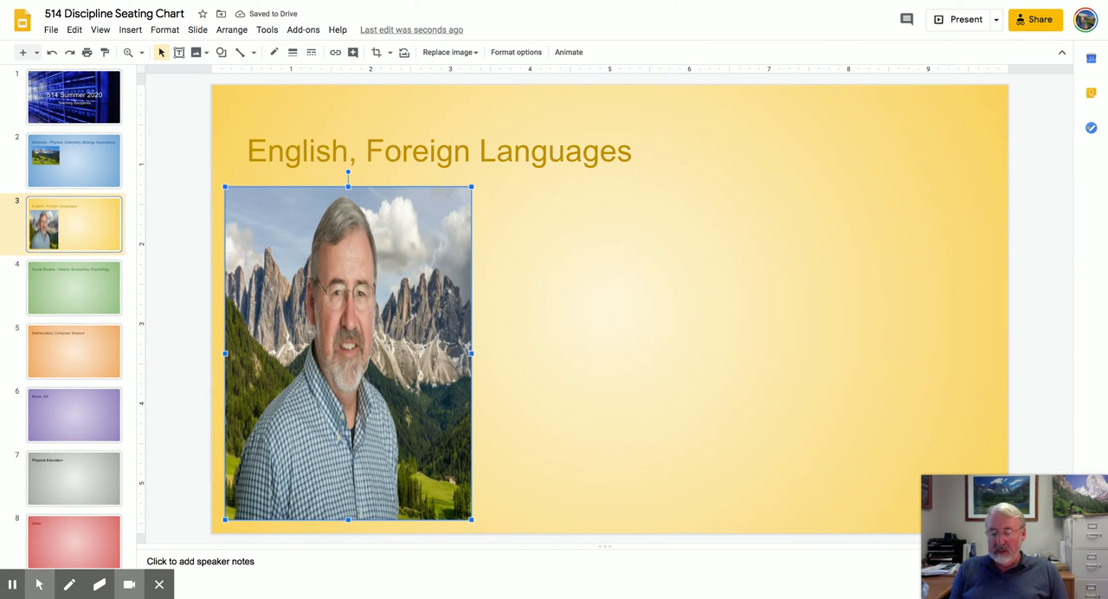
left_click_drag(471, 353, 690, 353)
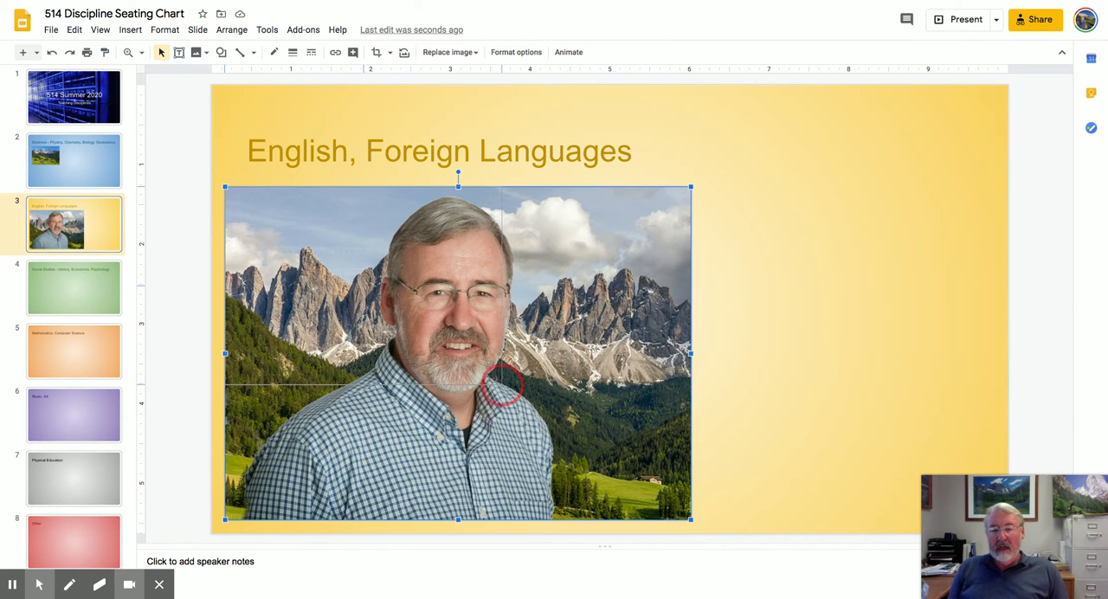
left_click_drag(690, 519, 485, 372)
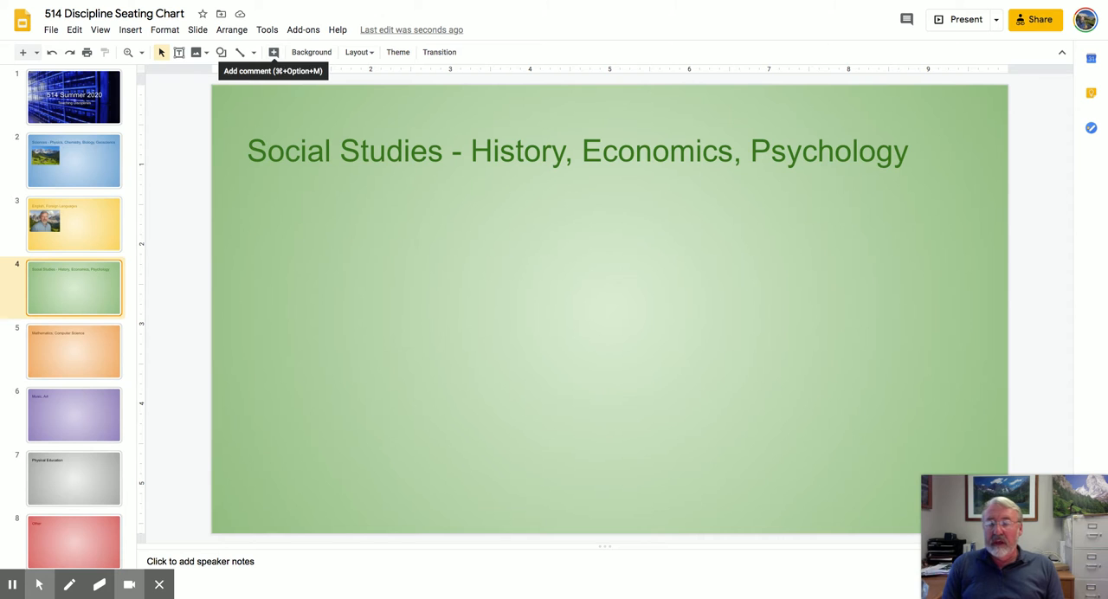
mouse_move(195, 52)
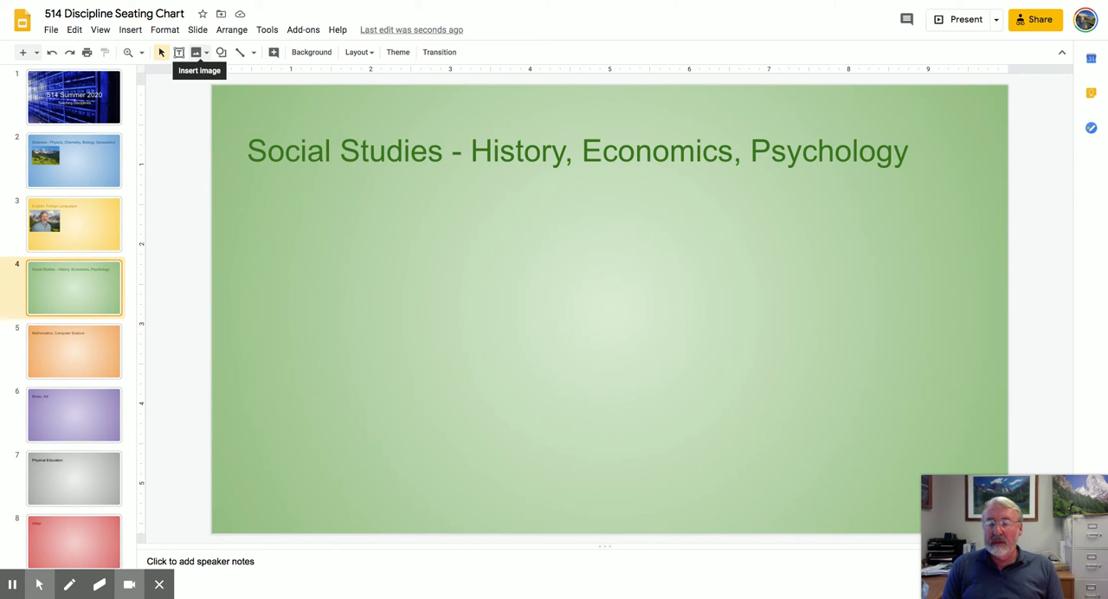
Step: Insert the crawling-toddler photo from Google Photos onto the Social Studies slide
left_click(196, 52)
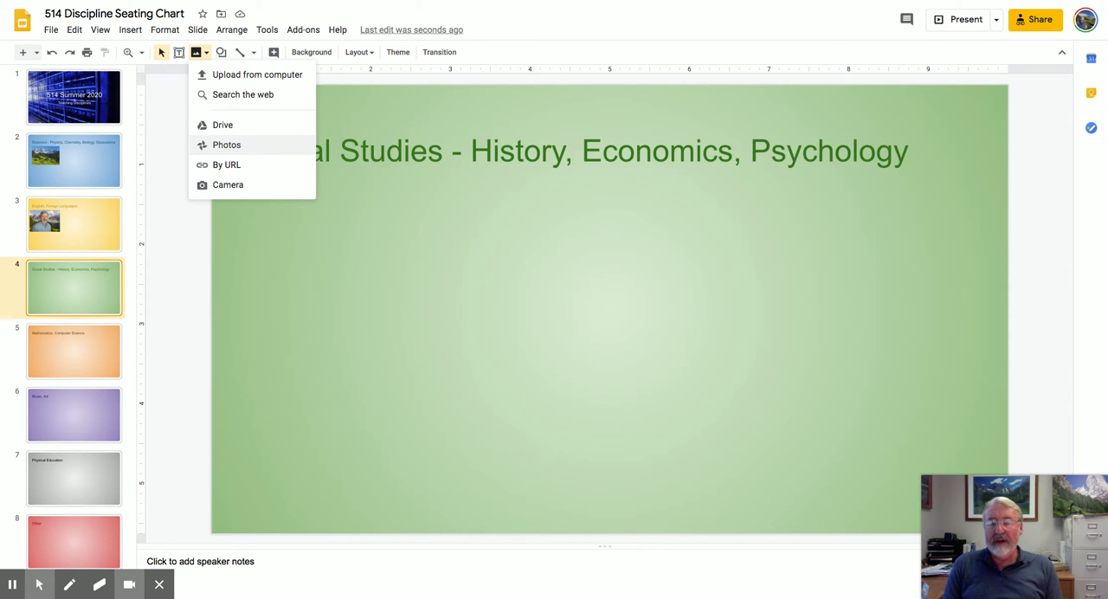
left_click(227, 144)
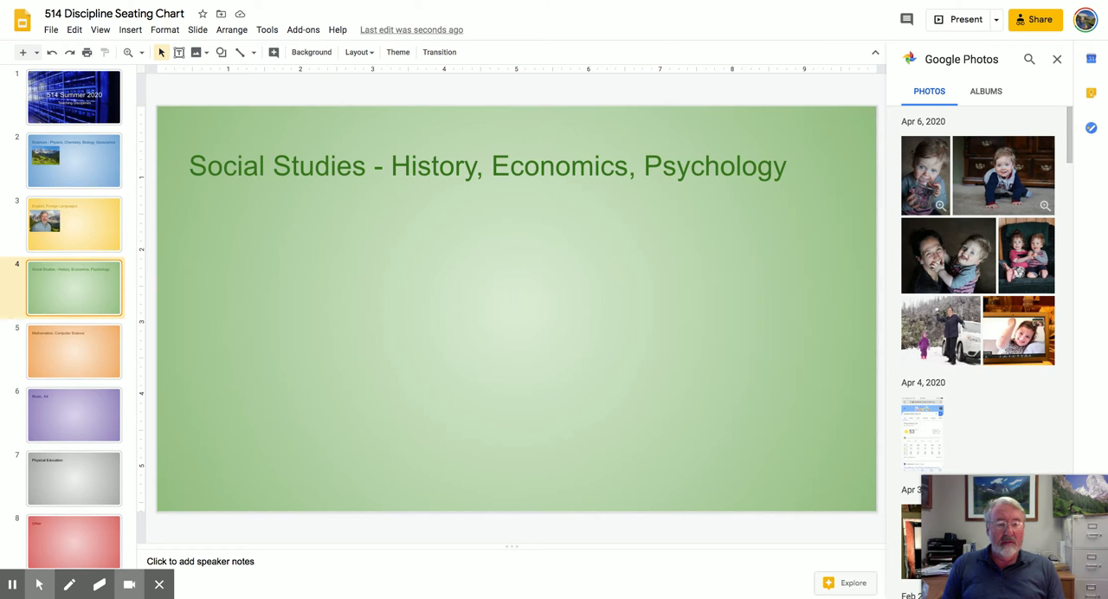
left_click(1003, 174)
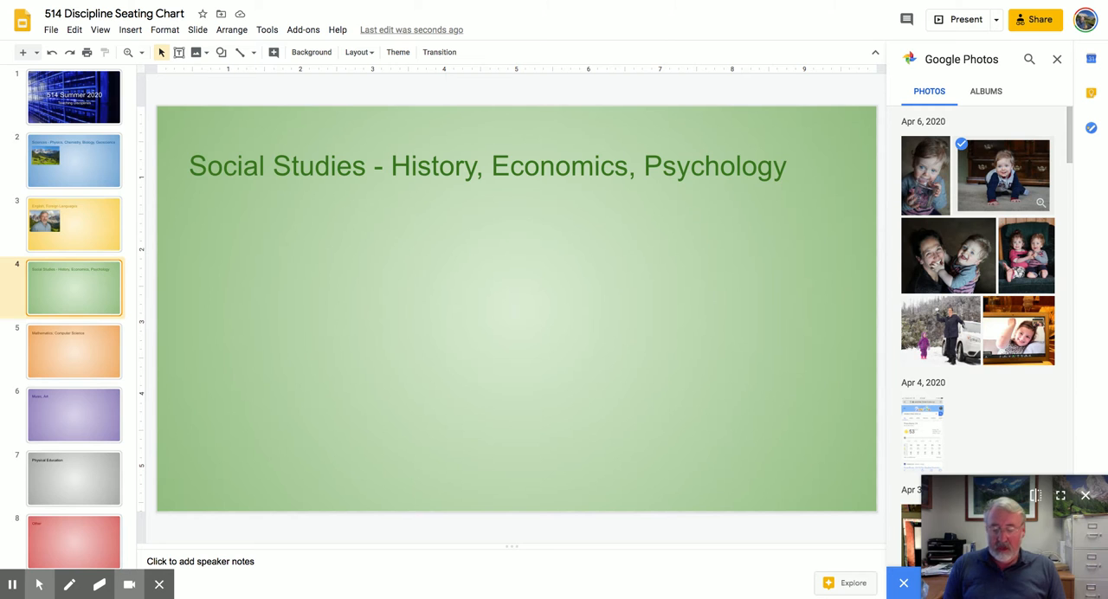
left_click(1002, 175)
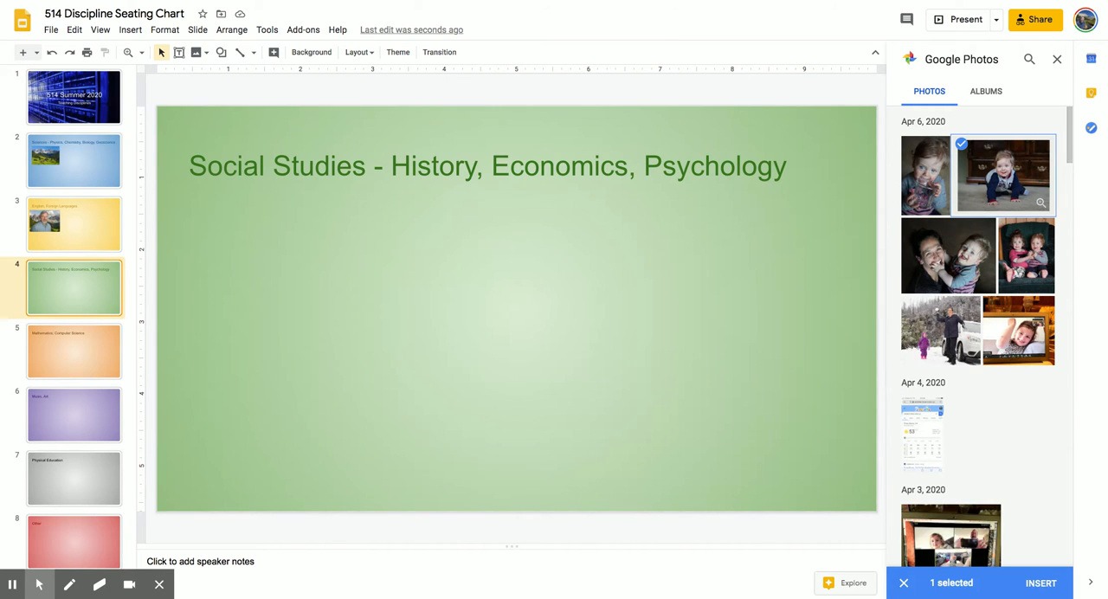
left_click(1001, 175)
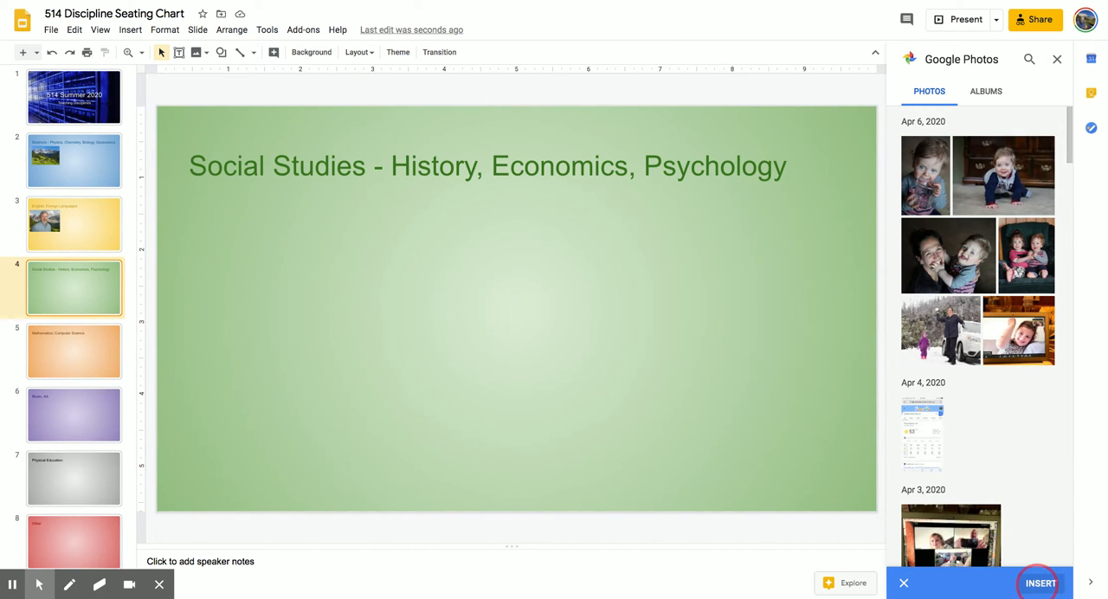
left_click(1038, 583)
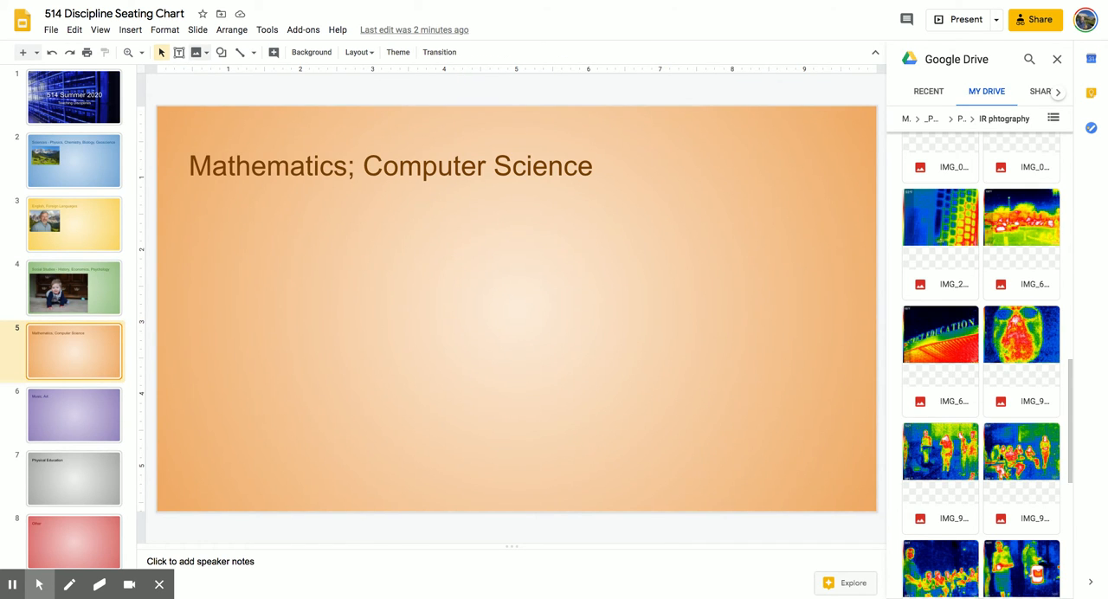
Step: Insert the thermal face image on Mathematics; Computer Science, then go to Music, Art
left_click(196, 52)
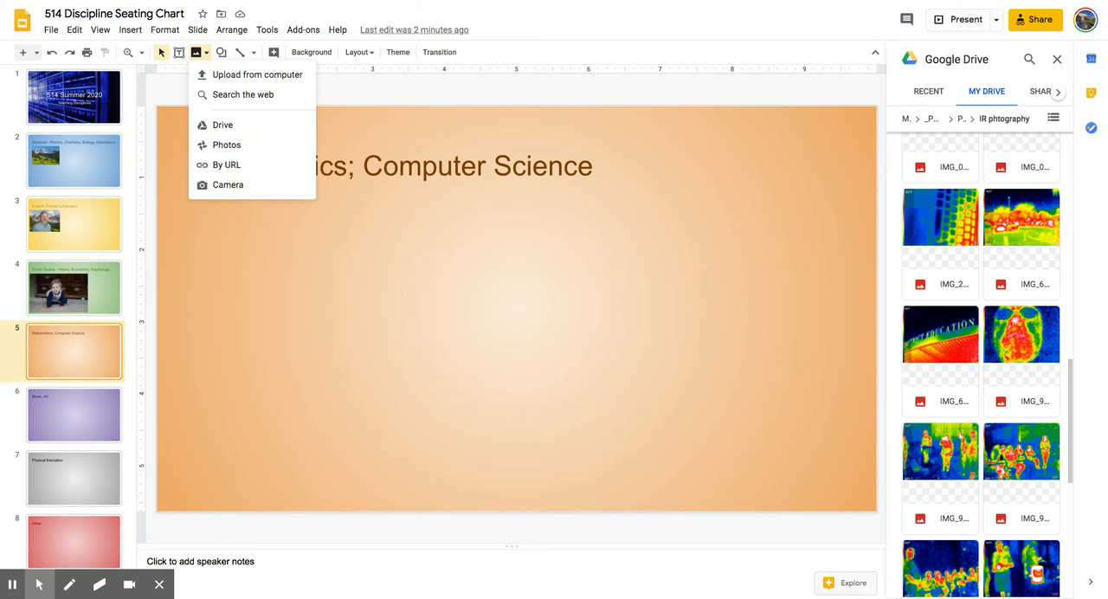
mouse_move(222, 125)
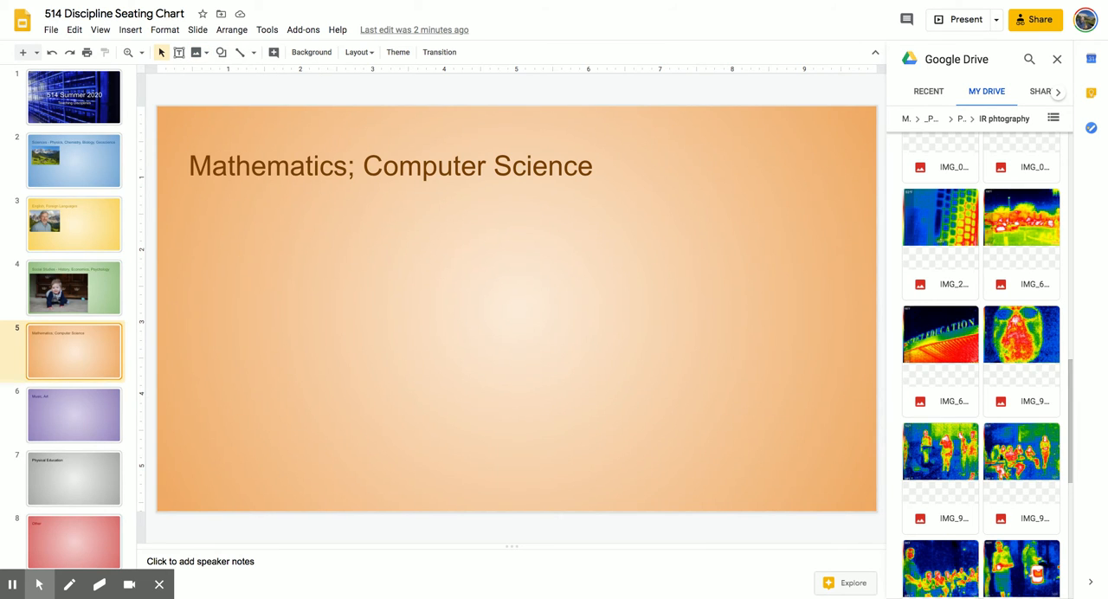
left_click(1021, 335)
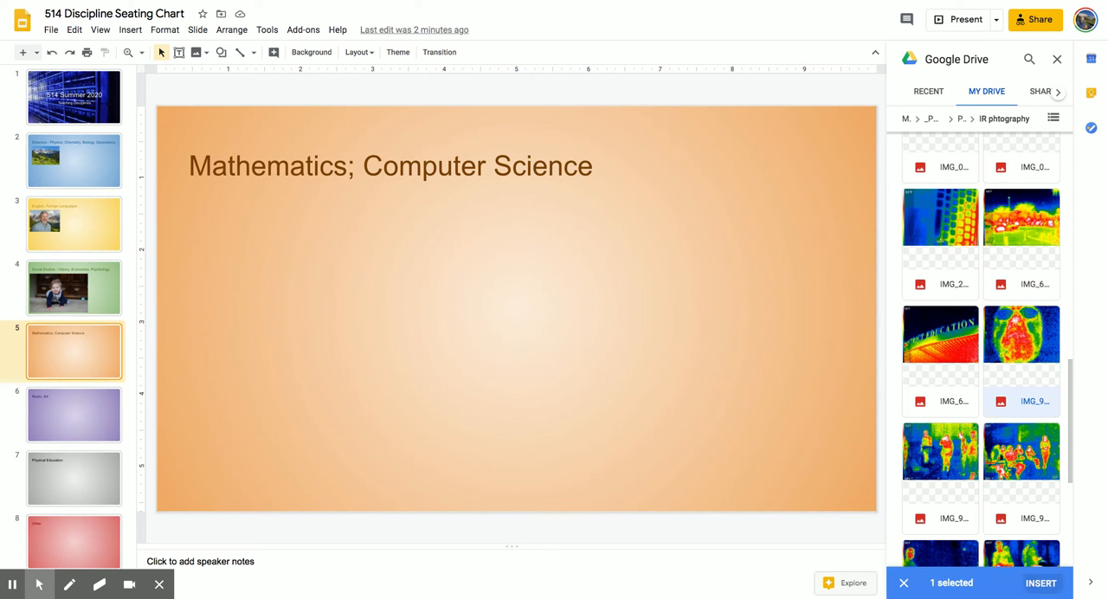
left_click(1040, 583)
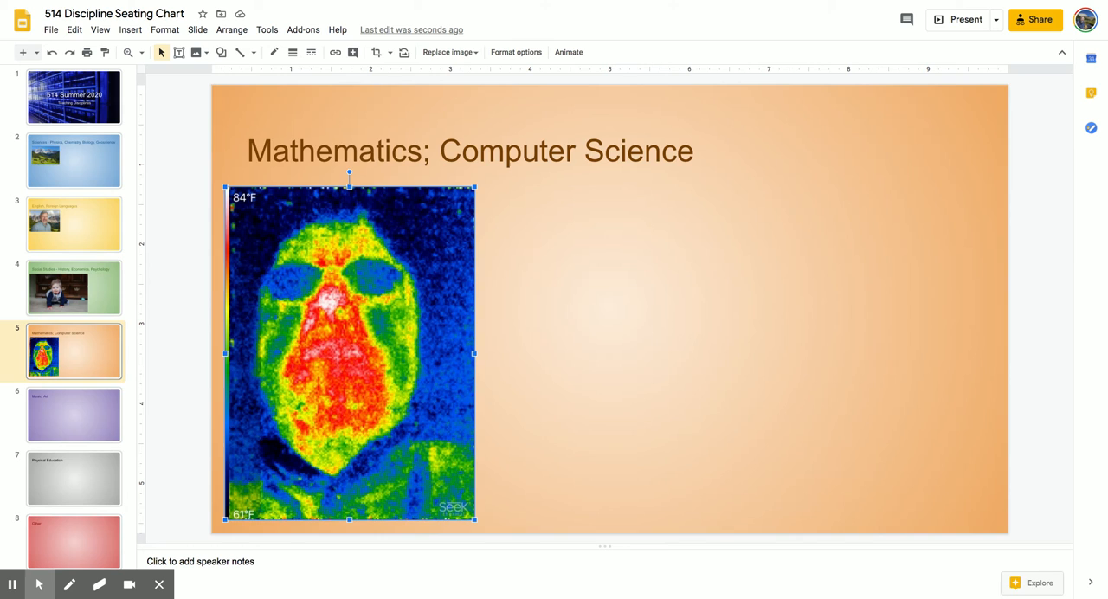
left_click(74, 414)
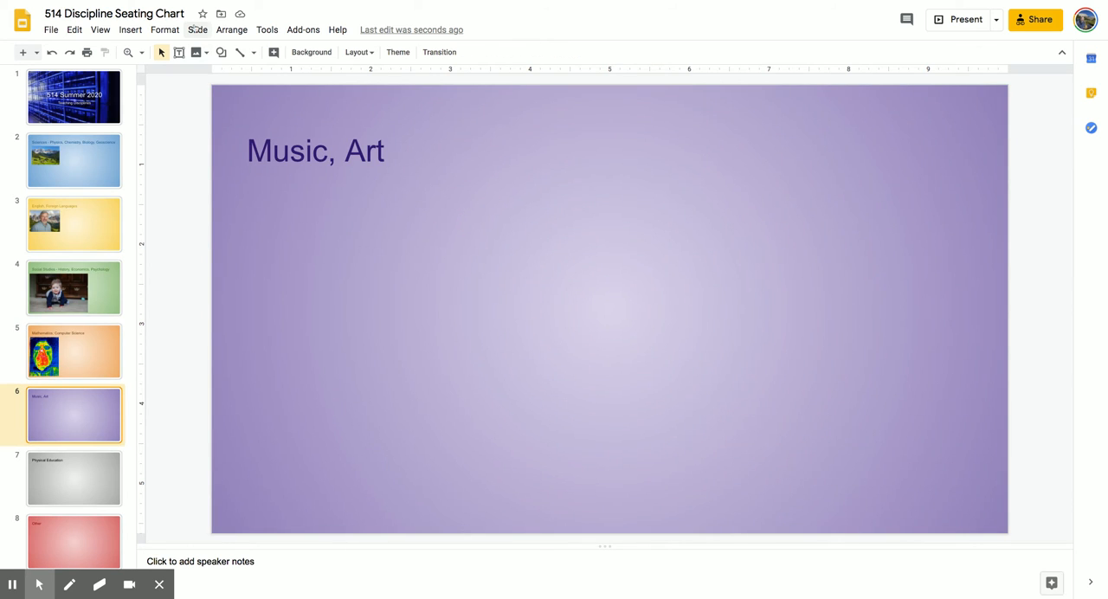
mouse_move(196, 52)
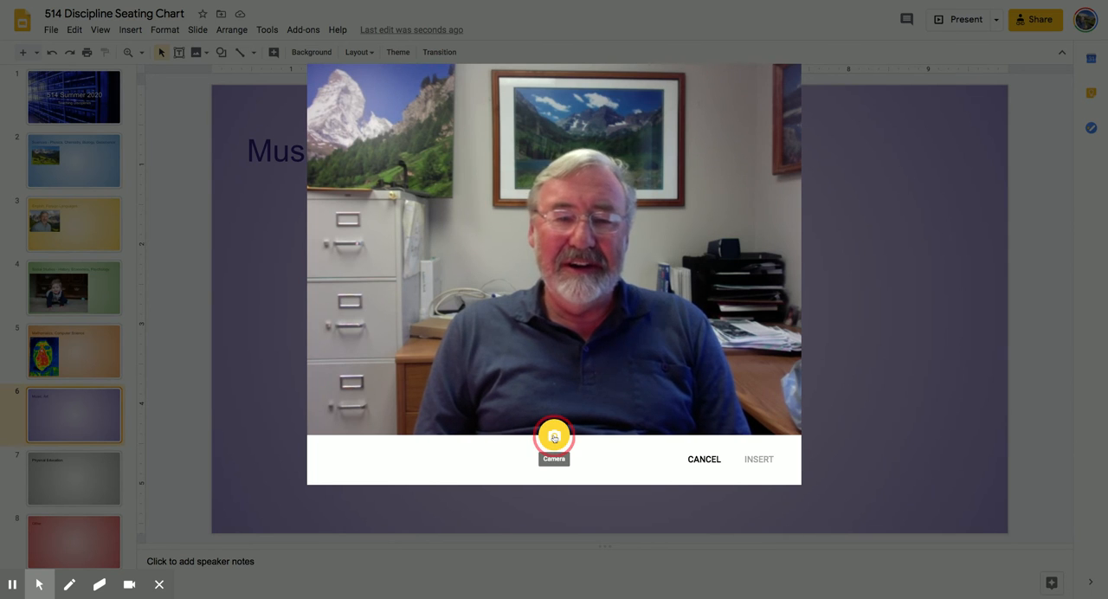
Step: Take three webcam snapshots and insert the chosen one onto the Music, Art slide
left_click(554, 436)
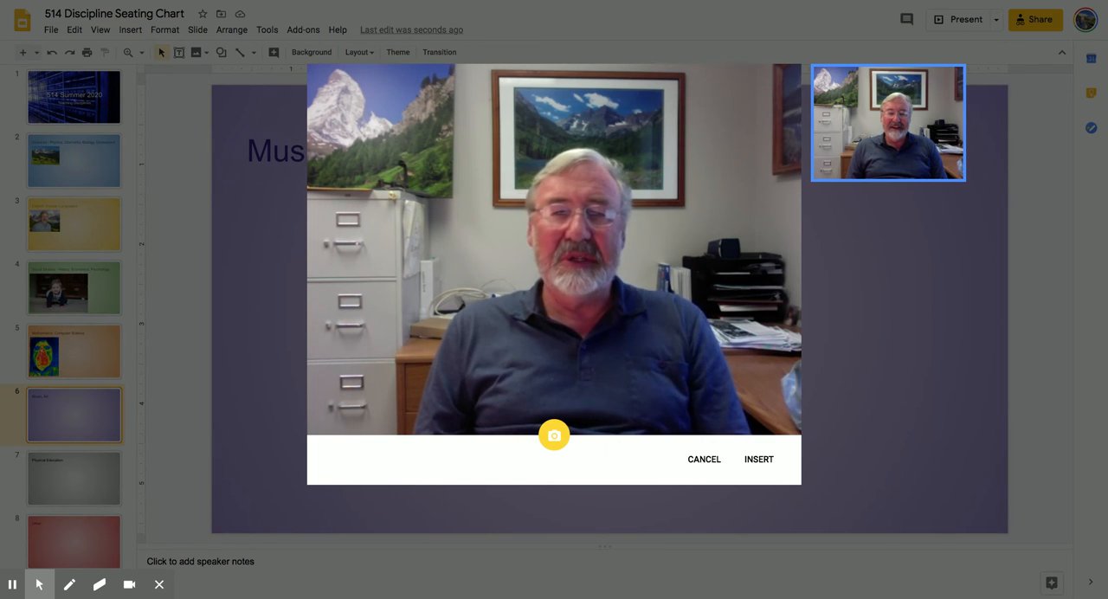
left_click(554, 435)
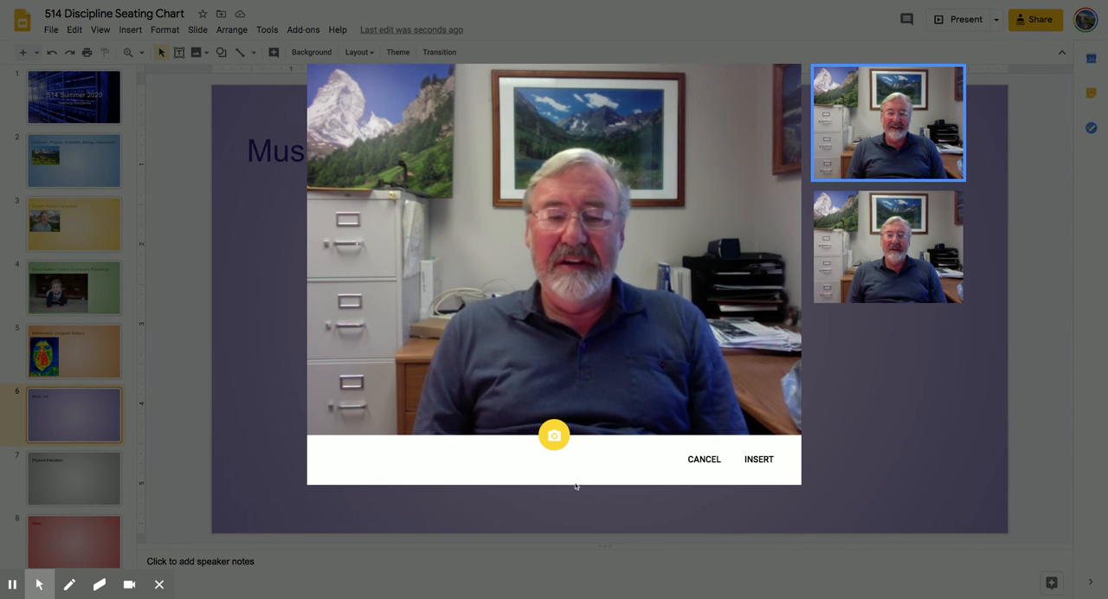
left_click(553, 435)
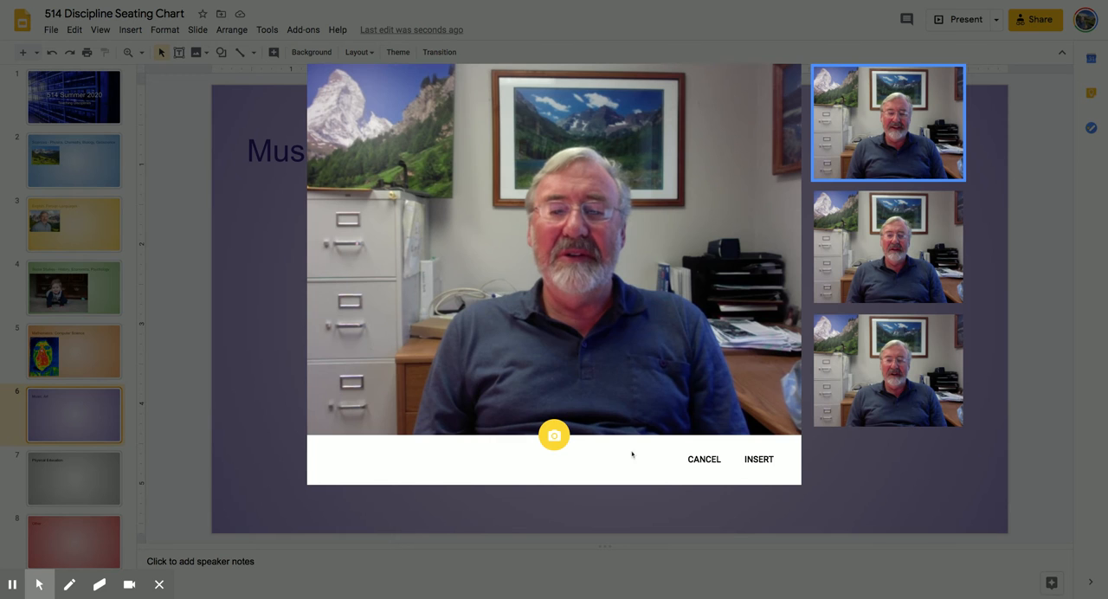
left_click(887, 371)
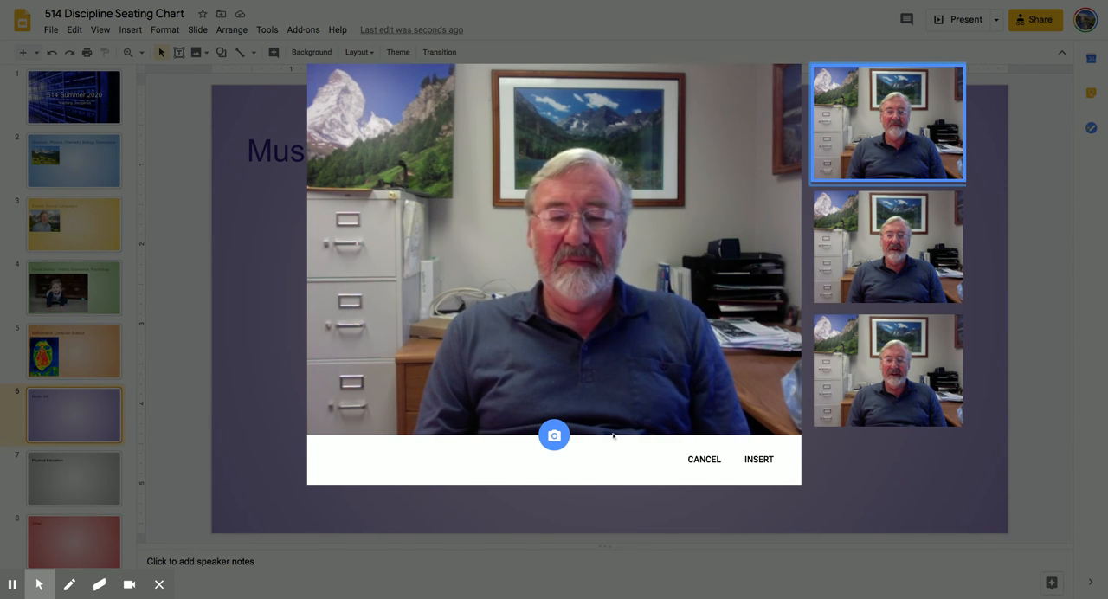
left_click(757, 458)
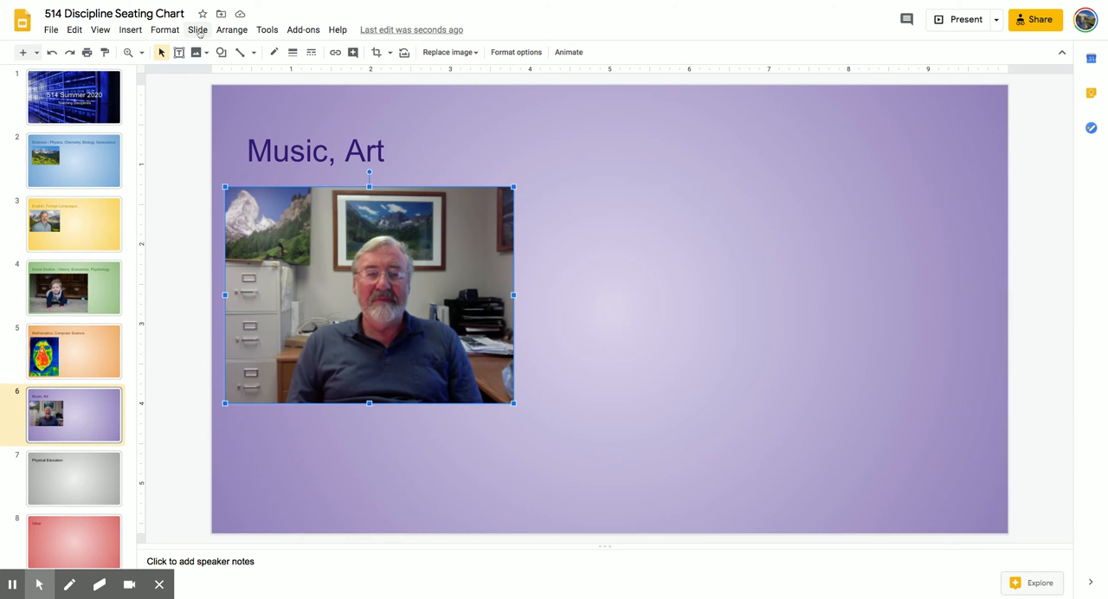
mouse_move(196, 52)
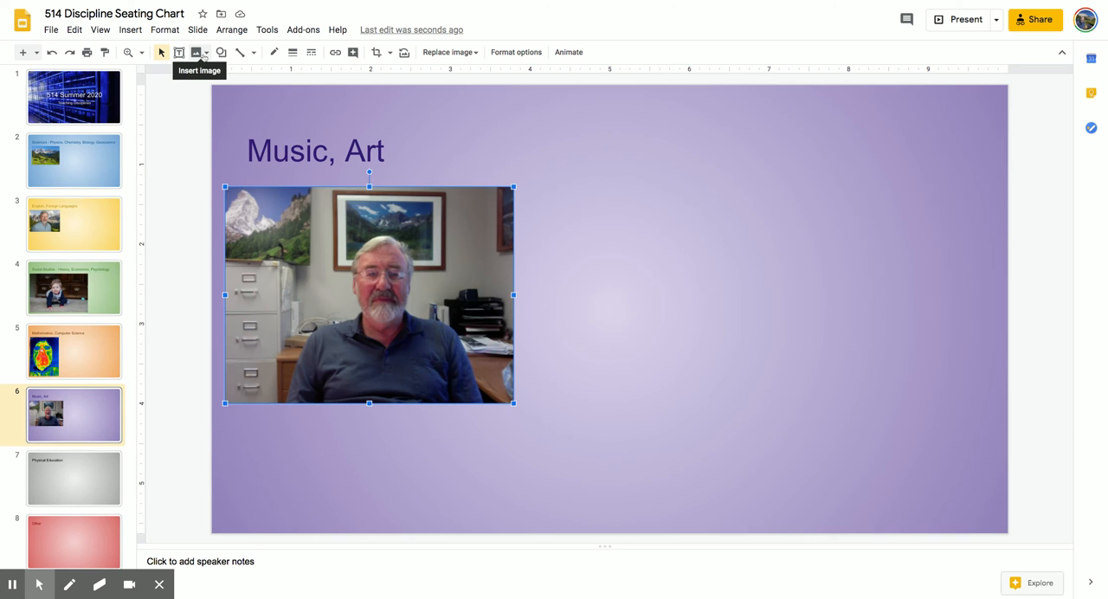
Step: Show the Insert image source menu again
left_click(197, 52)
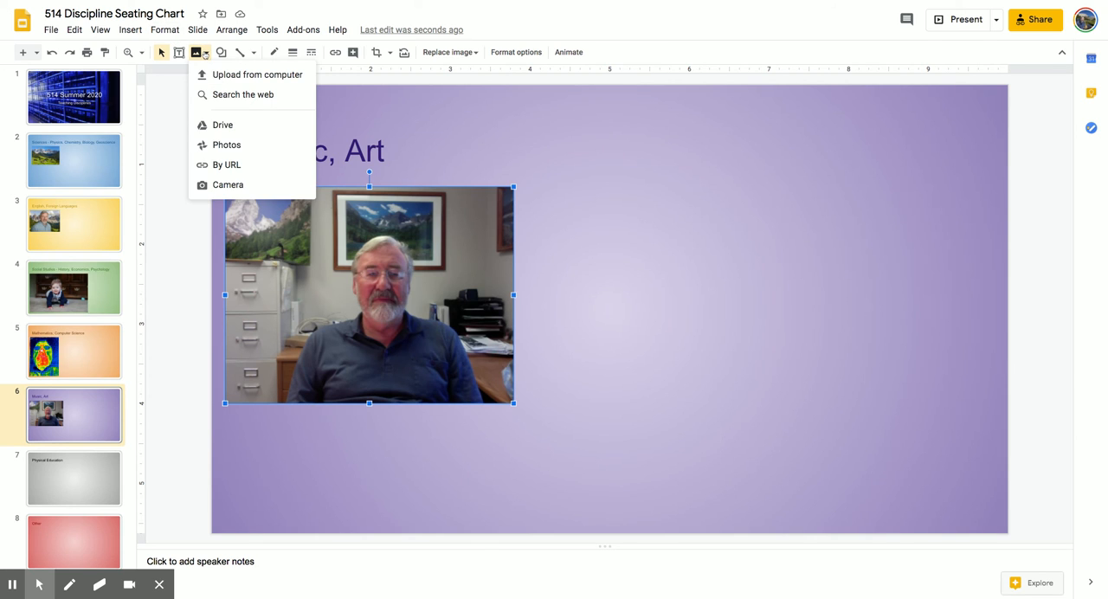
mouse_move(223, 78)
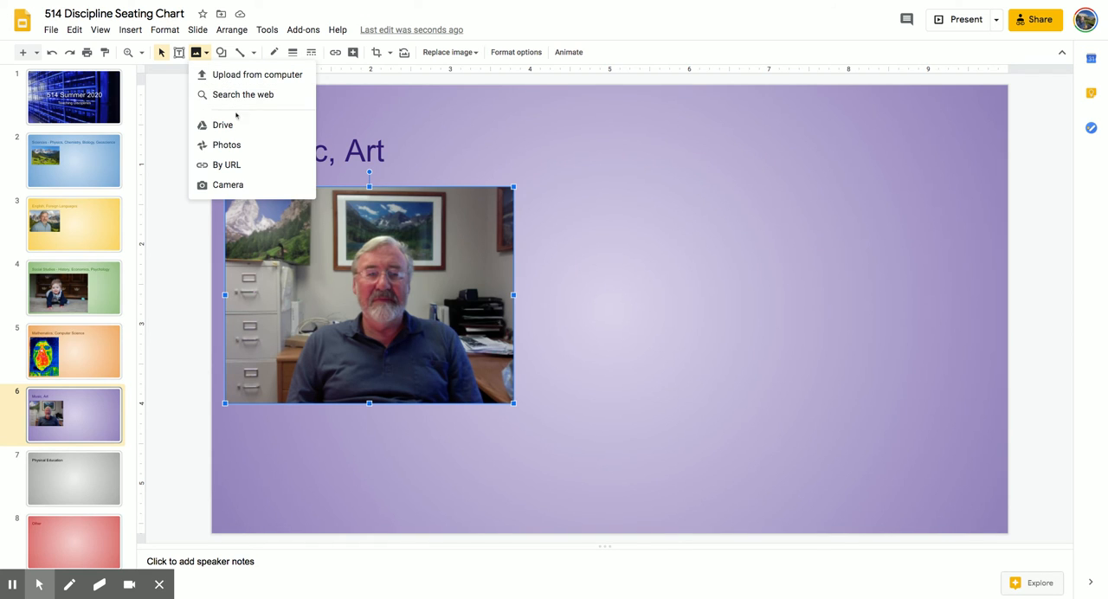
mouse_move(227, 165)
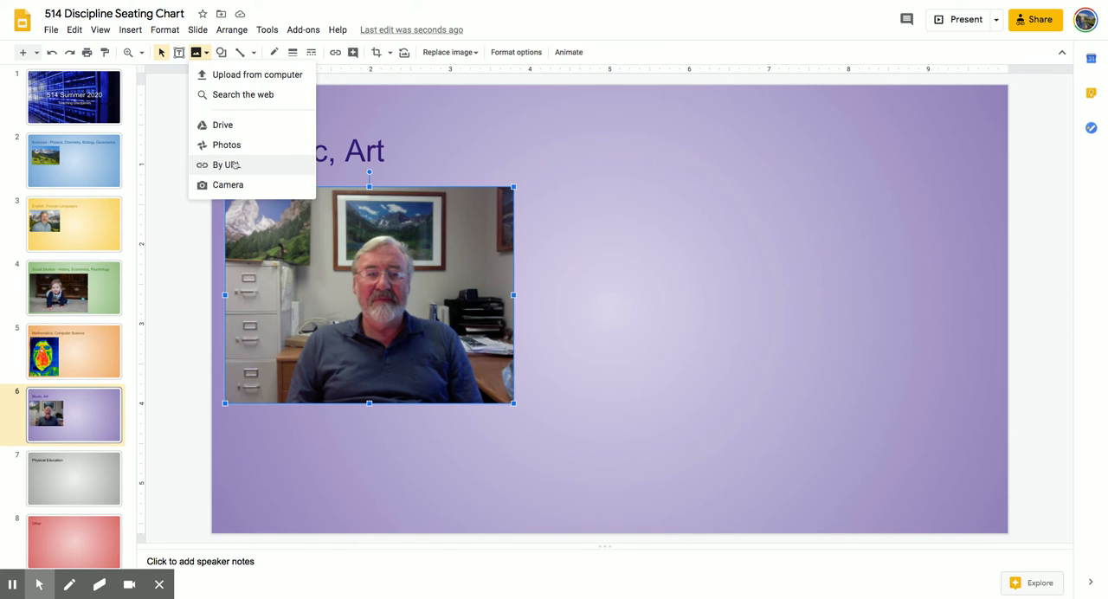
mouse_move(228, 184)
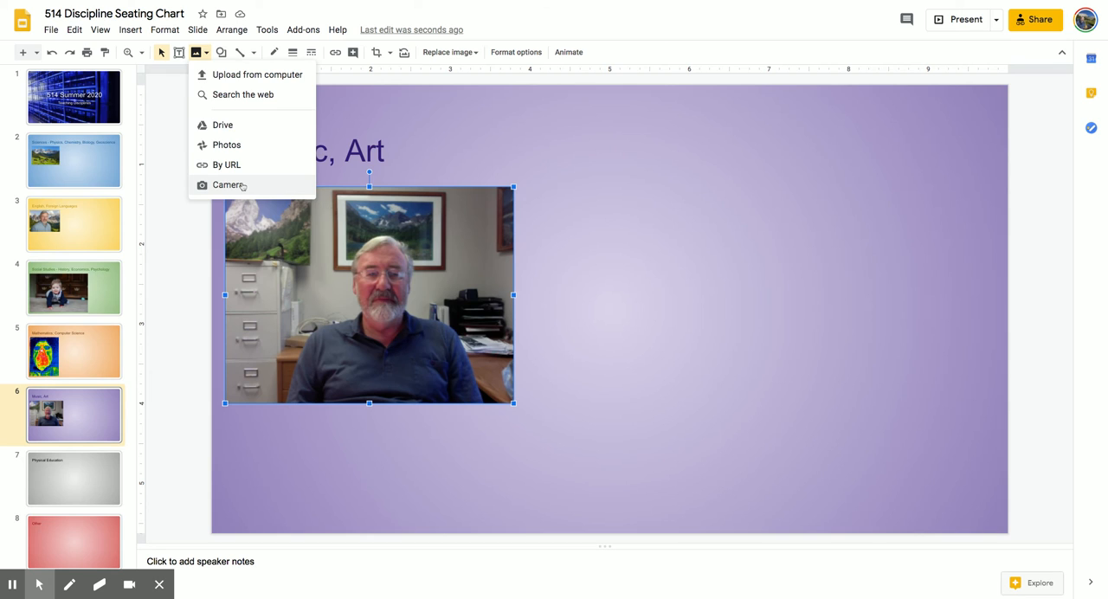
mouse_move(228, 184)
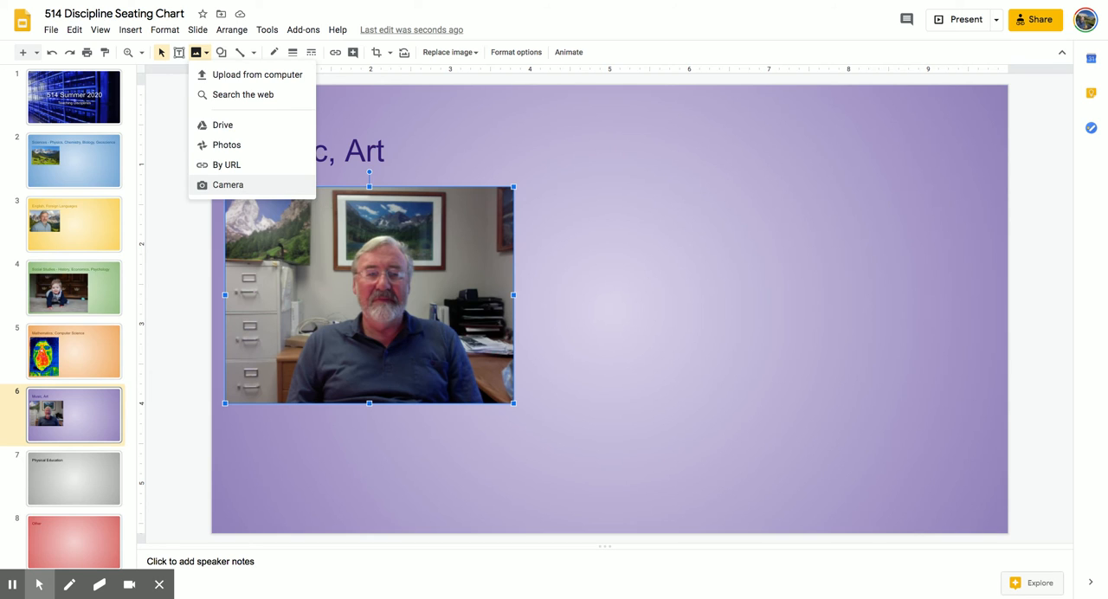
mouse_move(226, 164)
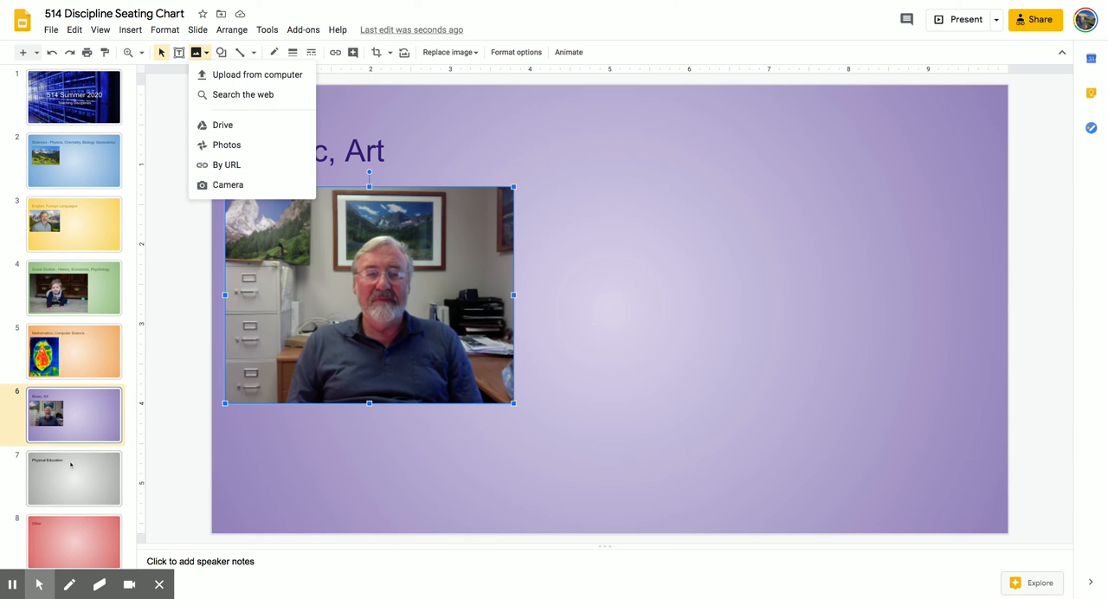
Step: Go to the Physical Education slide and show the image source choices
left_click(74, 477)
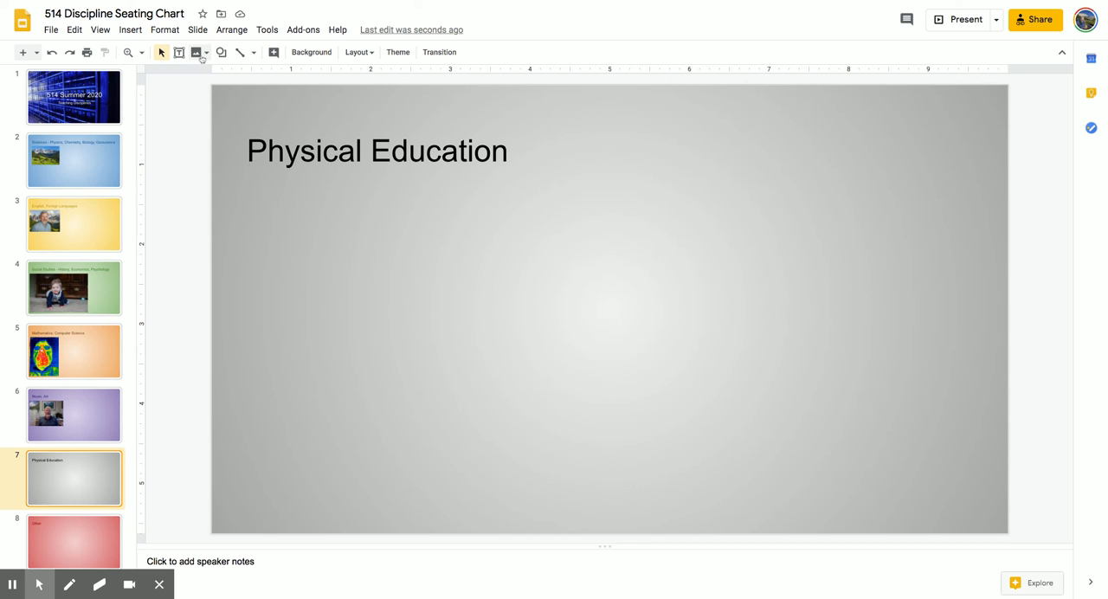
mouse_move(197, 52)
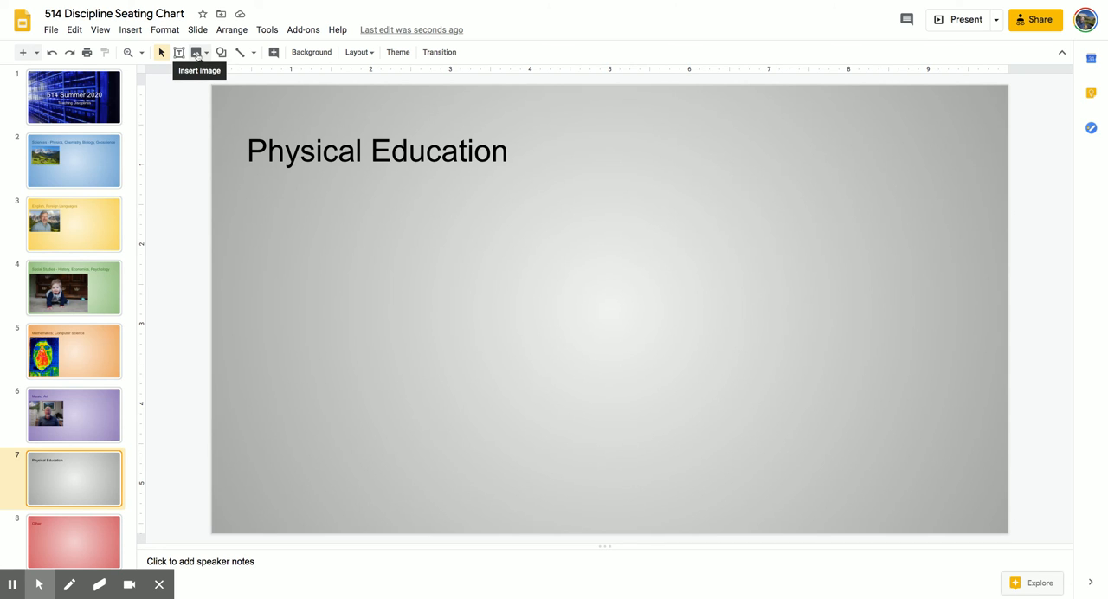
left_click(196, 52)
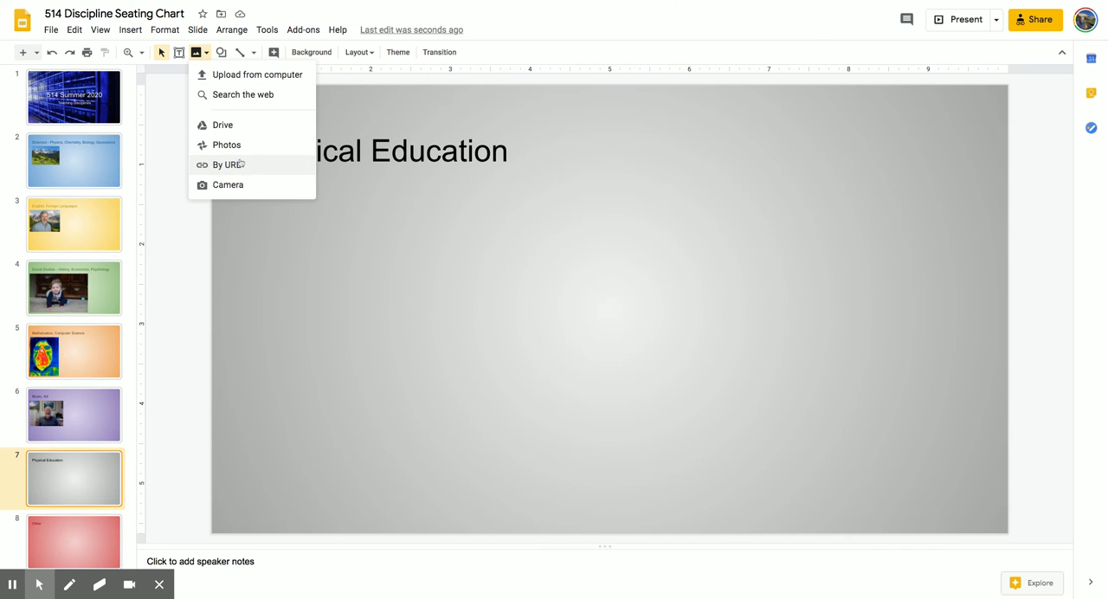
mouse_move(222, 124)
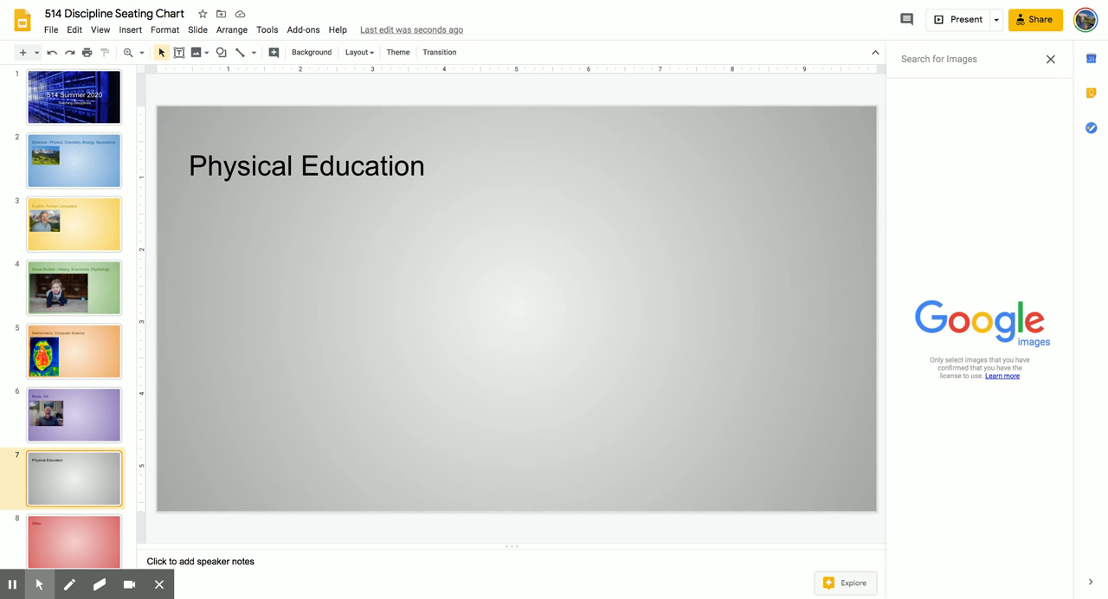
Step: Search images for 'han' and insert the Hank Aaron Braves-cap photo
type("hank aaron")
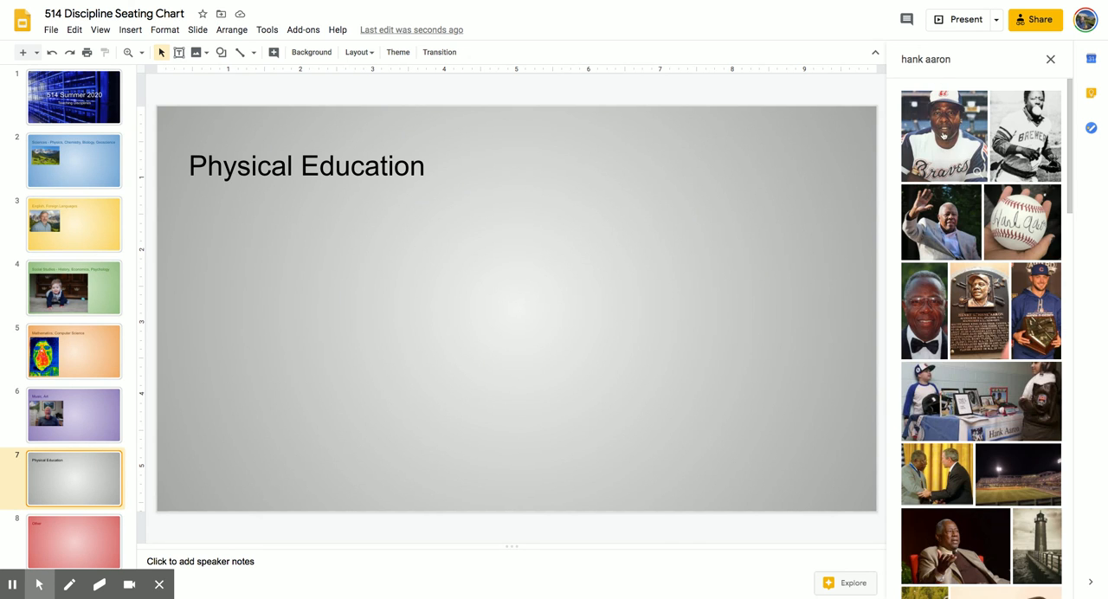
left_click(944, 135)
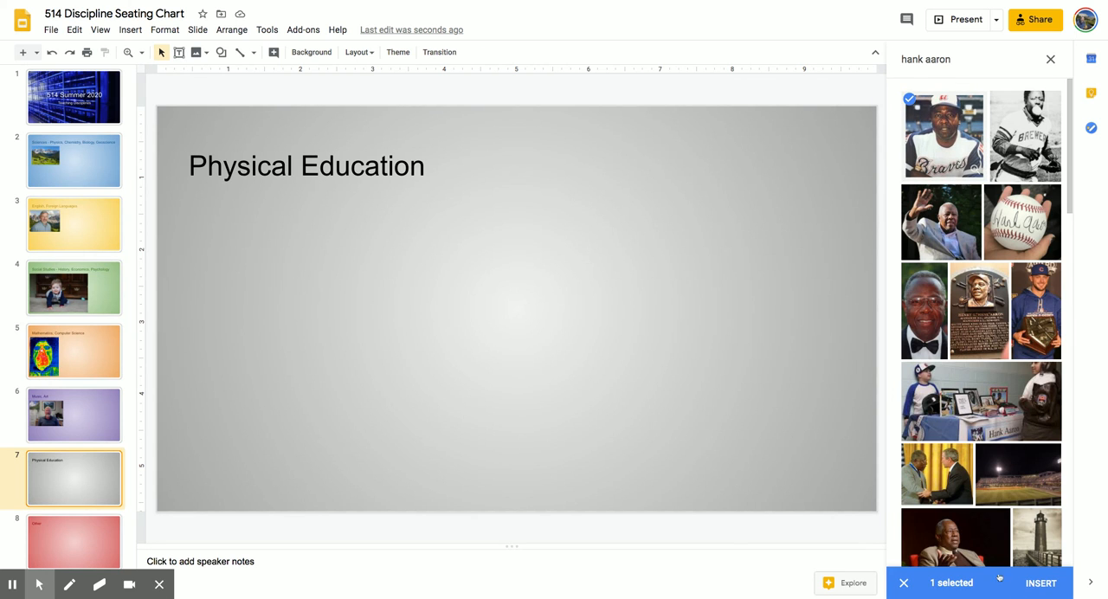
left_click(1041, 582)
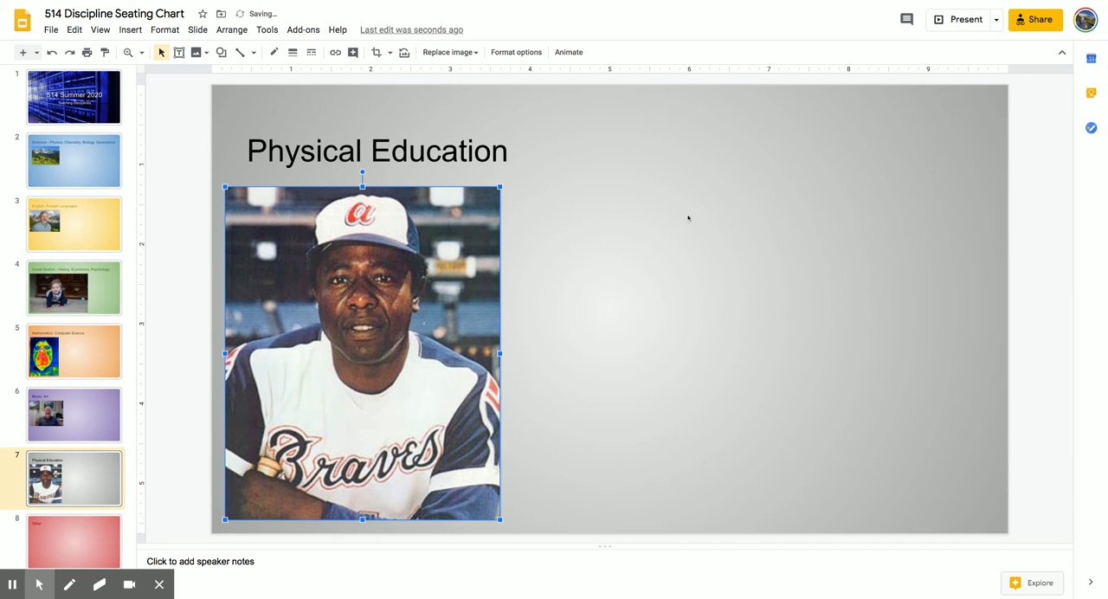
mouse_move(640, 302)
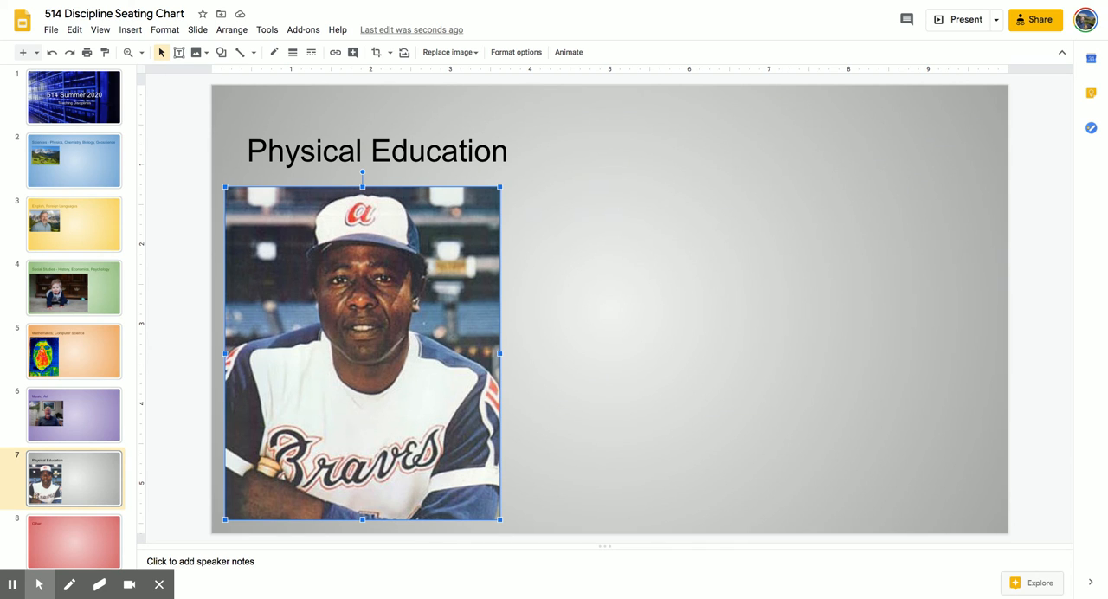
mouse_move(470, 426)
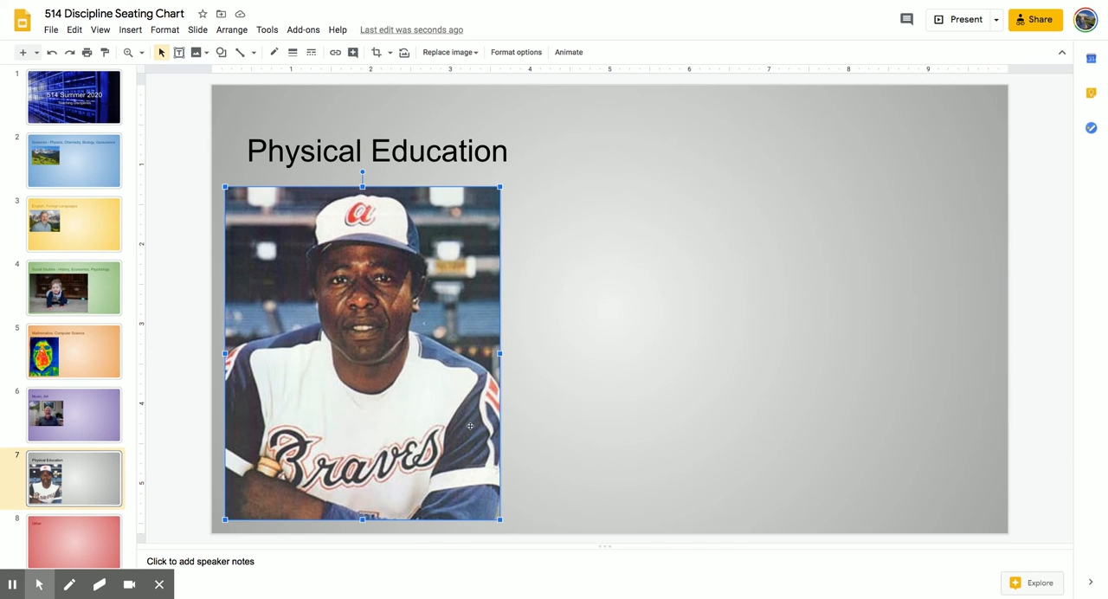
mouse_move(582, 360)
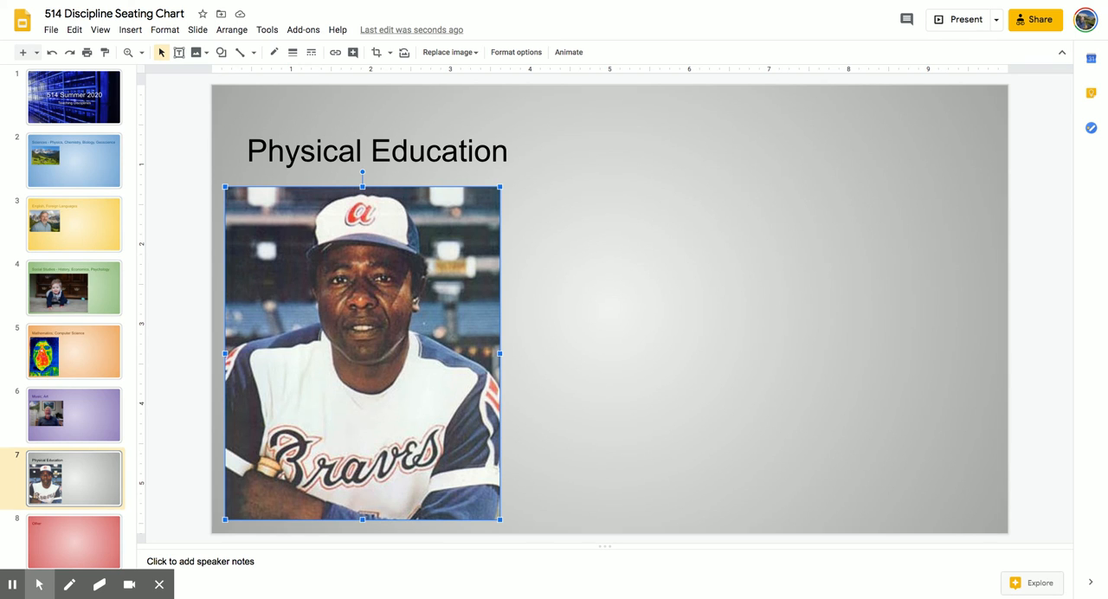
mouse_move(491, 361)
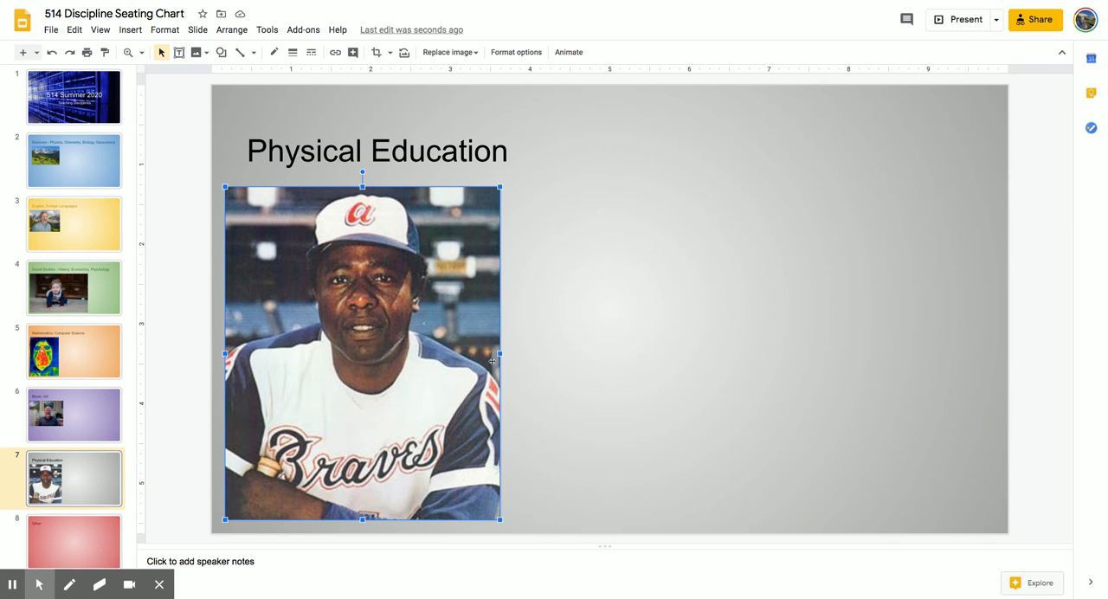
mouse_move(492, 361)
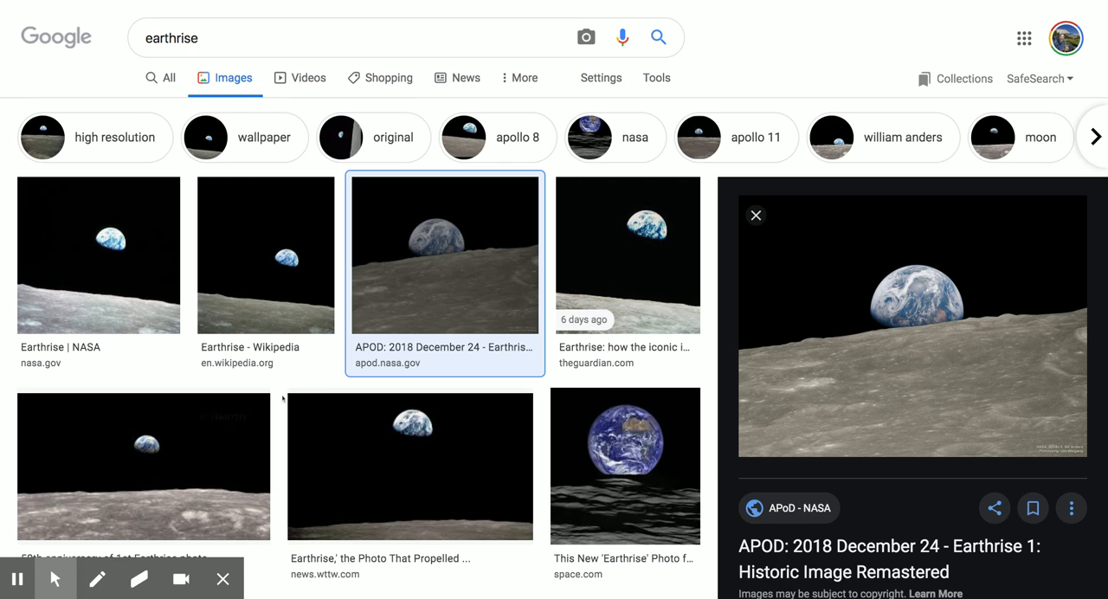
mouse_move(376, 331)
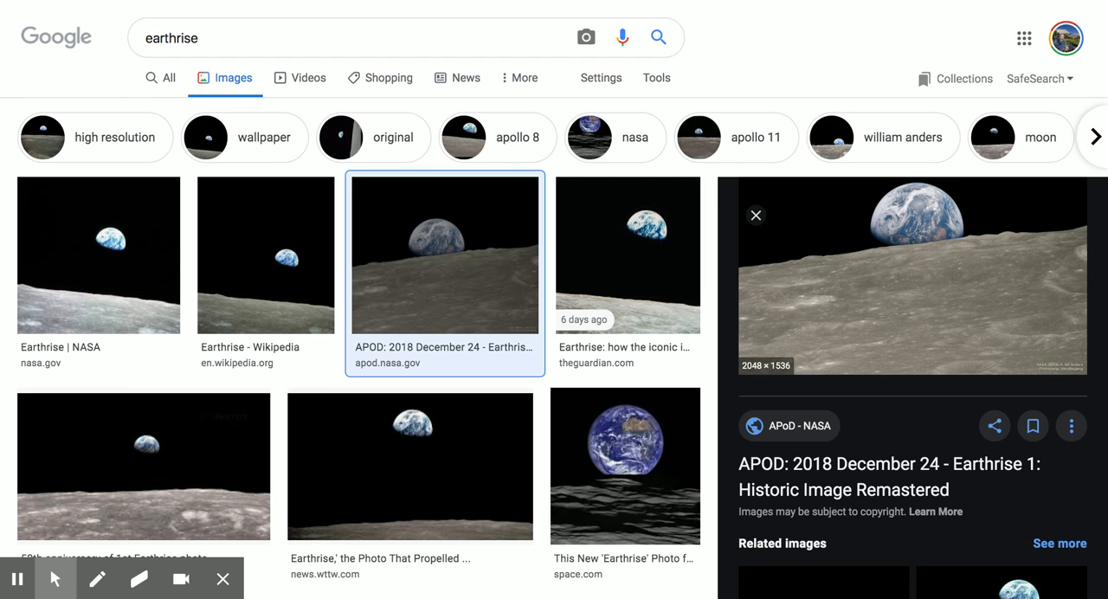
mouse_move(428, 283)
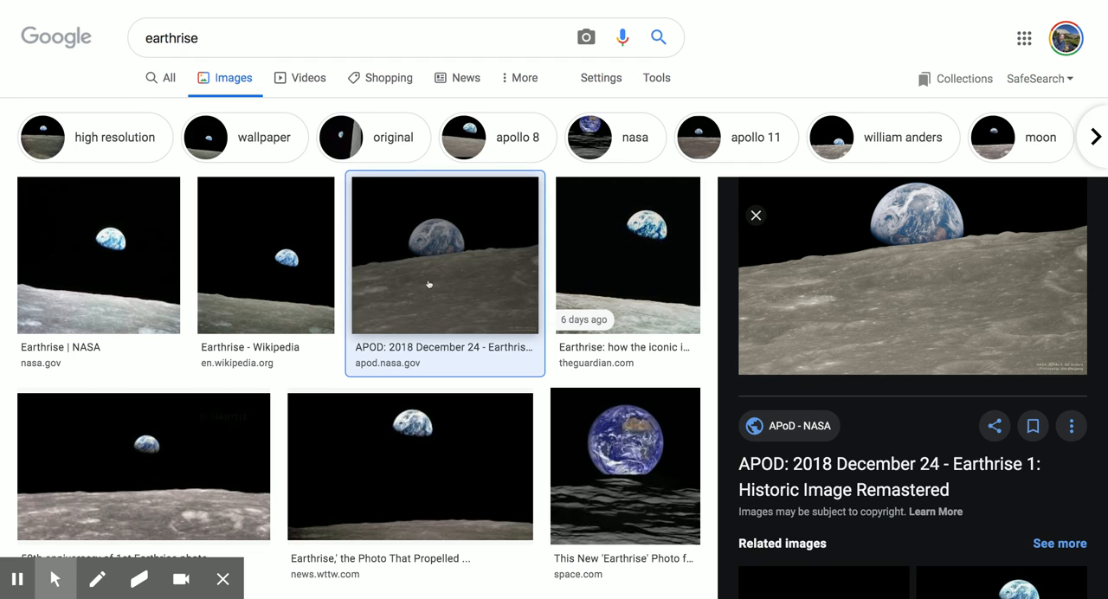
Step: Preview the APOD 2018 December 24 remastered Earthrise image result
left_click(429, 283)
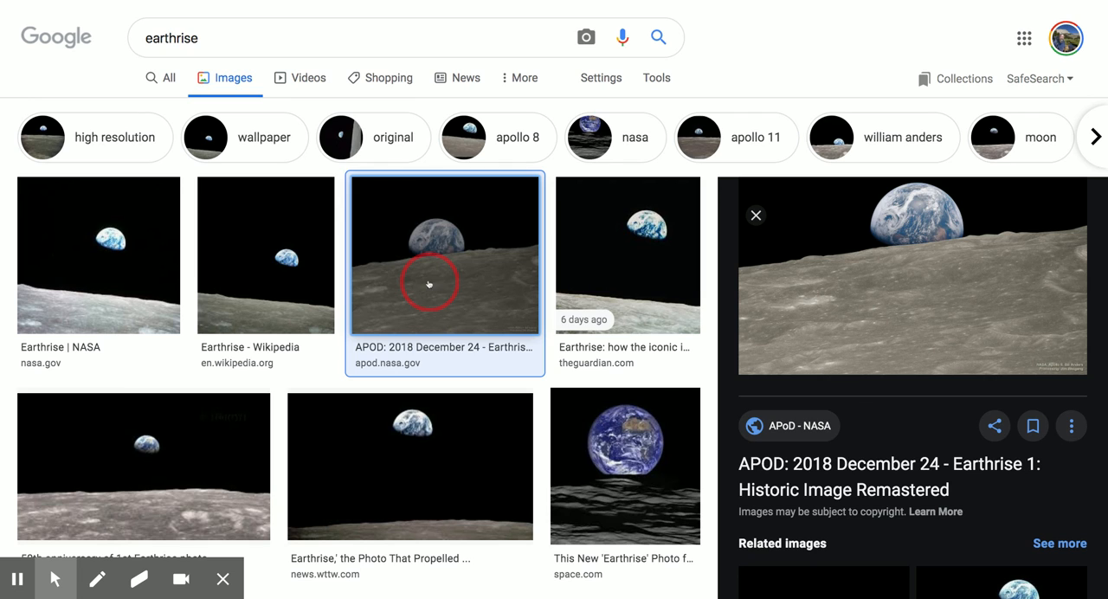